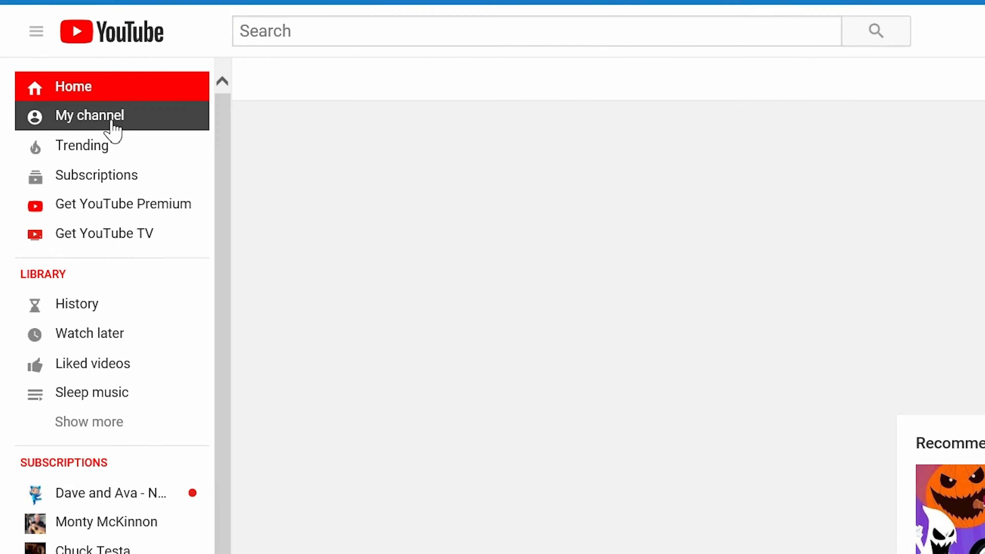
- Go to the USource Media channel's own home page from the sidebar
click(90, 116)
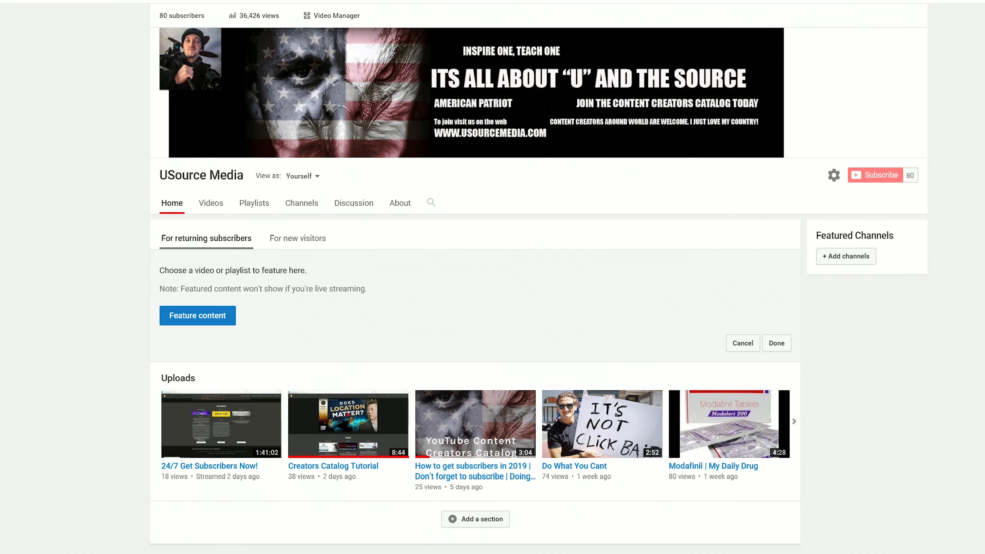
mouse_move(117, 200)
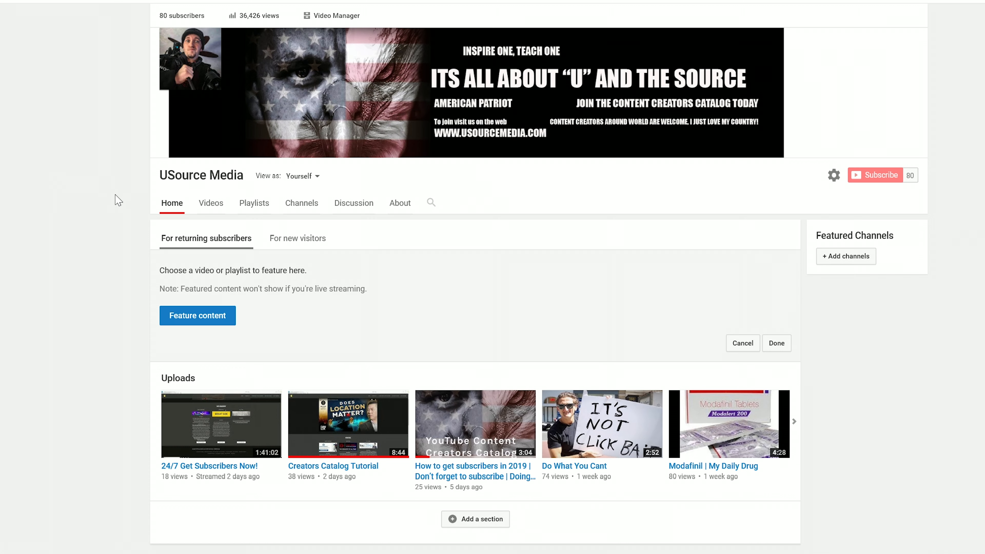
mouse_move(835, 175)
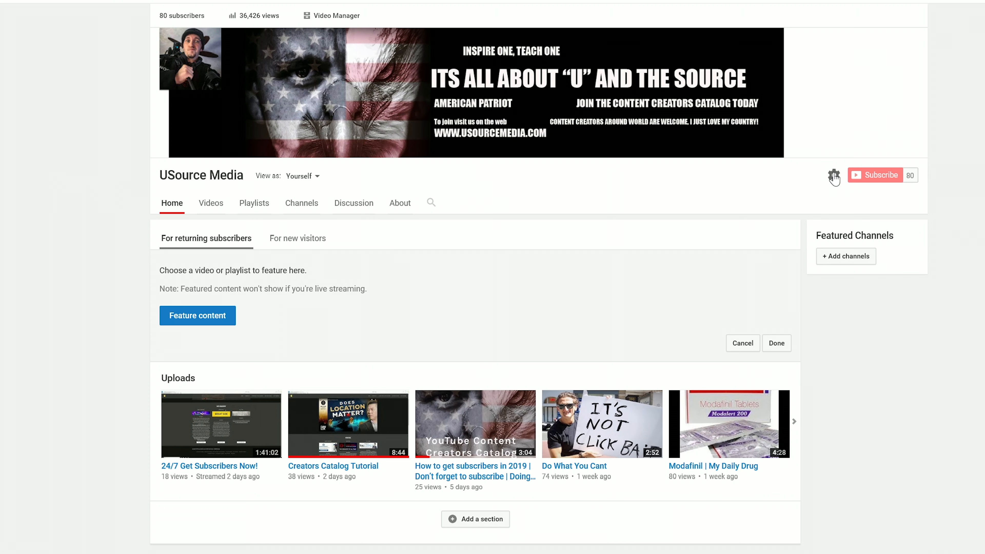
click(839, 175)
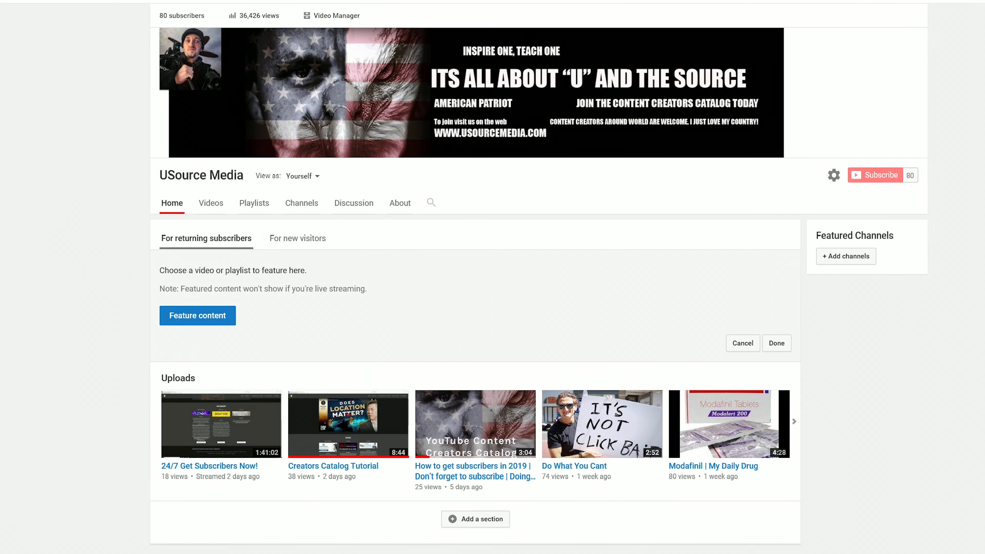
- Enter Creator Studio from the account menu to reach the Video Manager
click(909, 174)
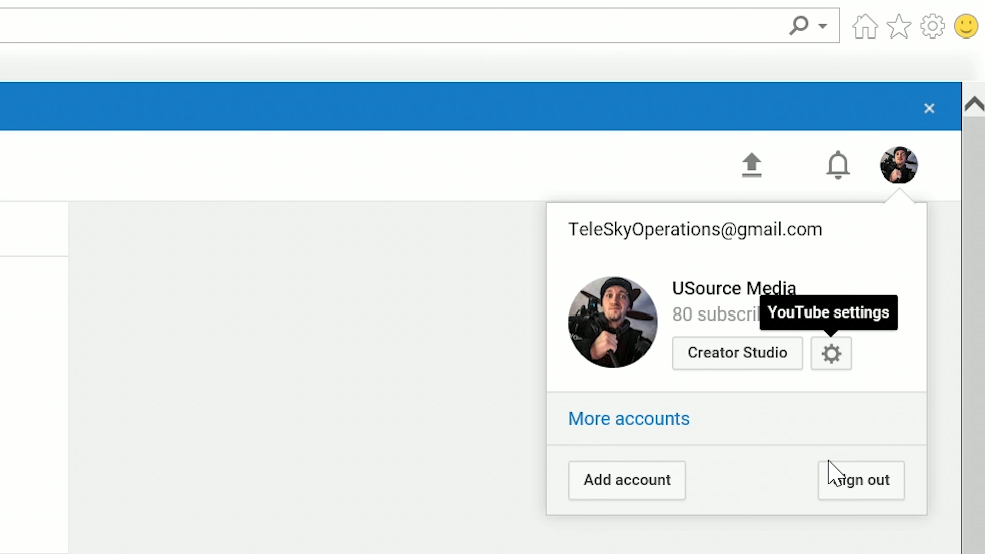
mouse_move(736, 352)
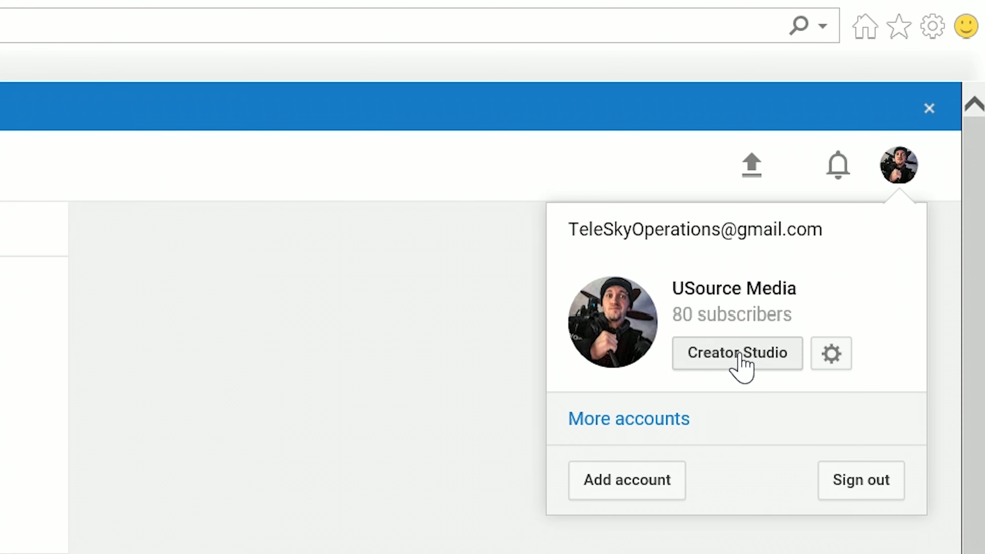
mouse_move(735, 370)
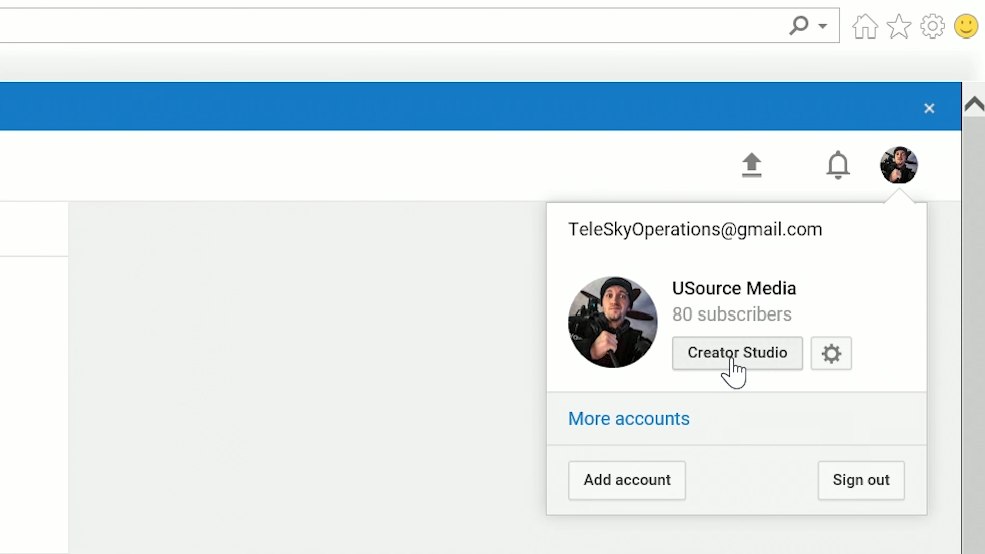
click(737, 352)
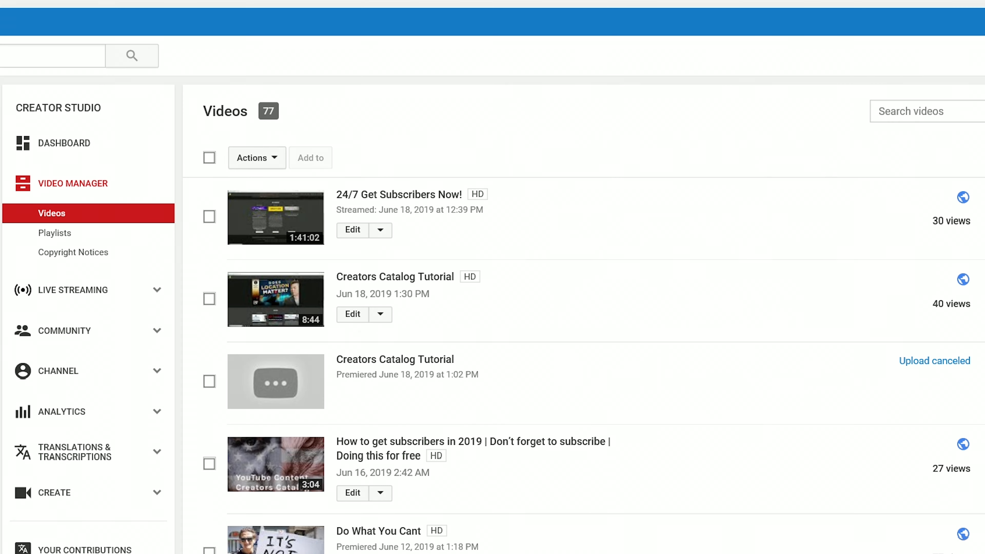
- Start editing the 'Creators Catalog Tutorial' video from the Video Manager list
click(352, 315)
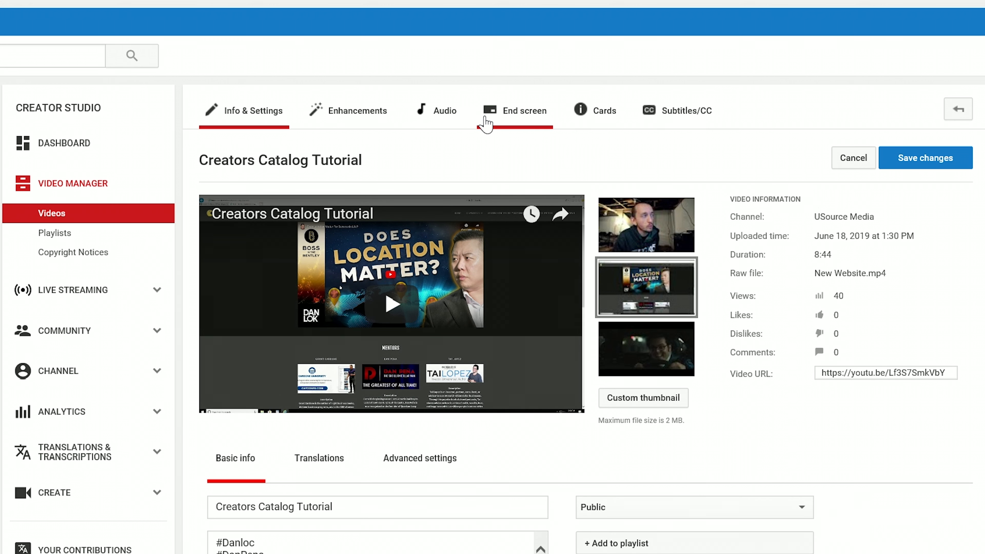
mouse_move(538, 121)
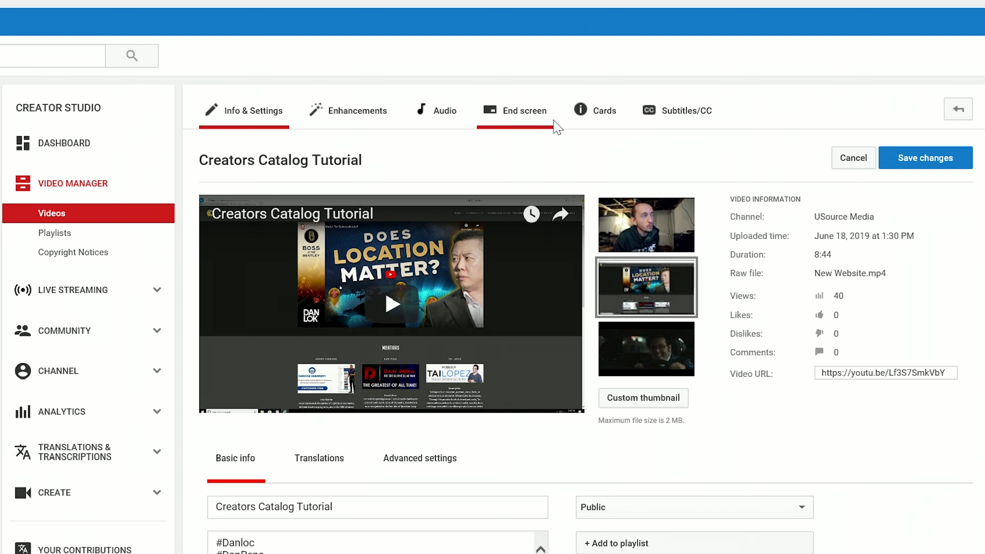
mouse_move(596, 148)
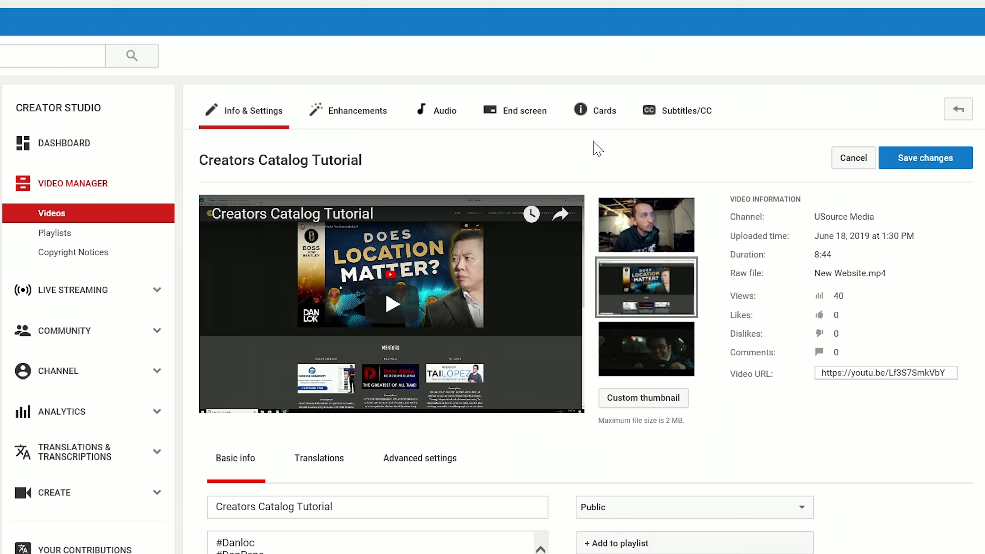
mouse_move(434, 226)
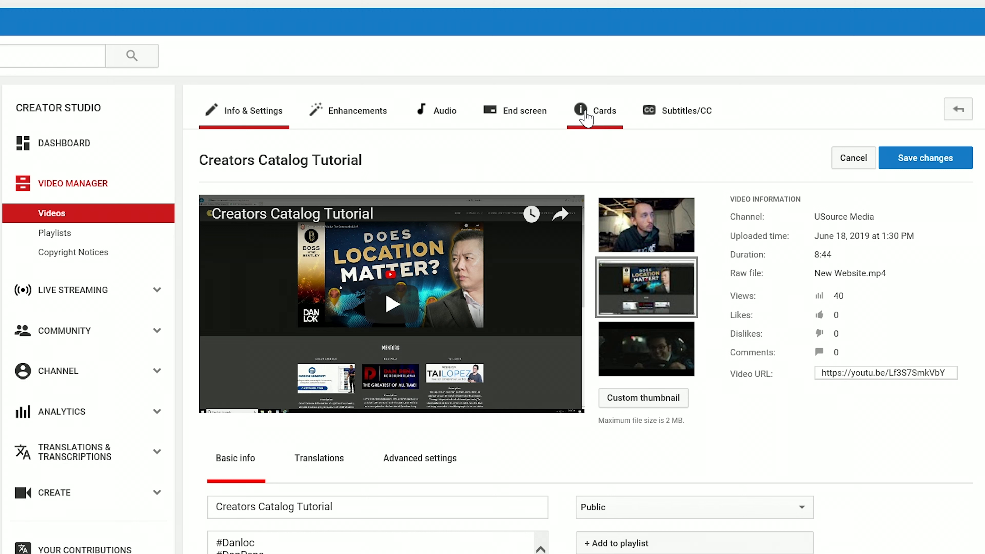
- Show the video's Cards section and pause the preview player
click(605, 111)
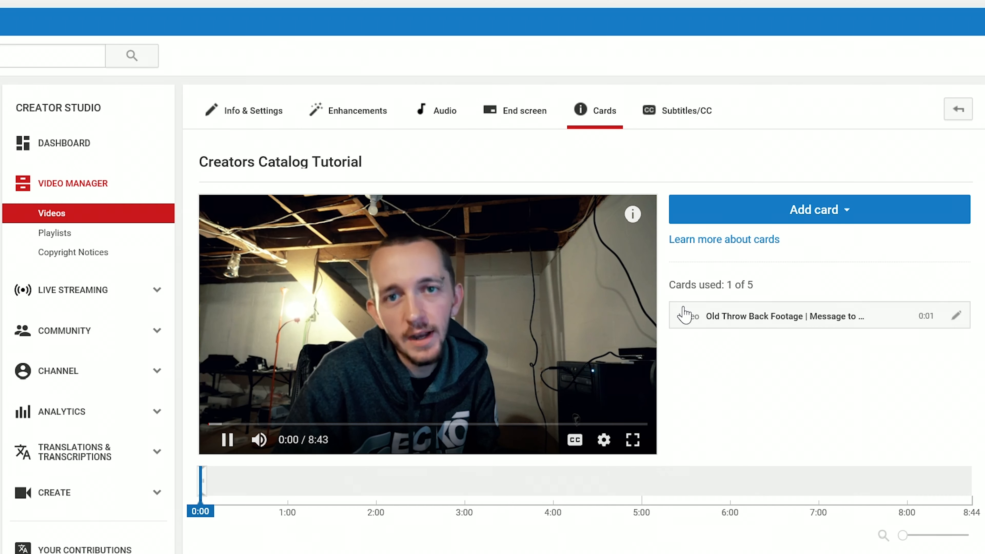
click(227, 440)
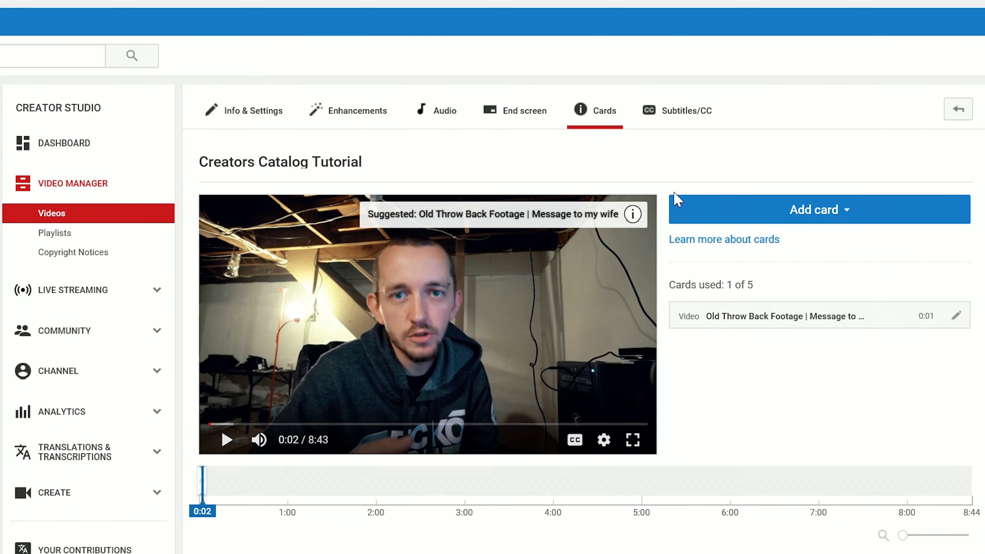
mouse_move(420, 224)
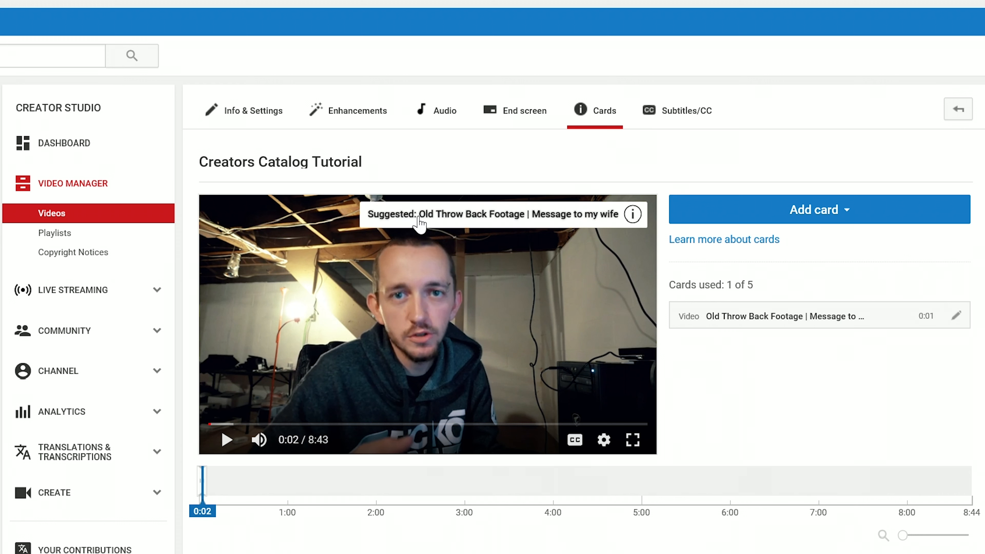
mouse_move(462, 225)
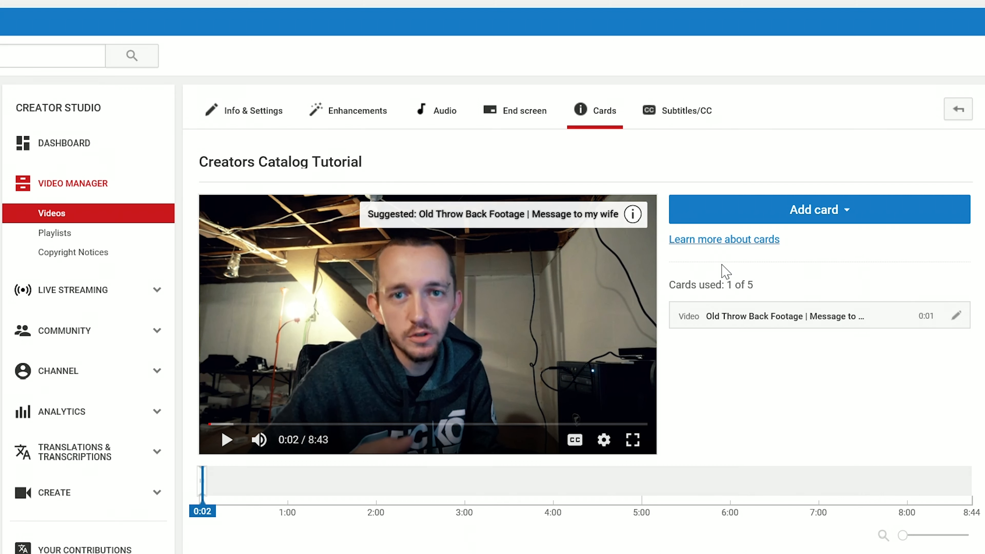
mouse_move(776, 324)
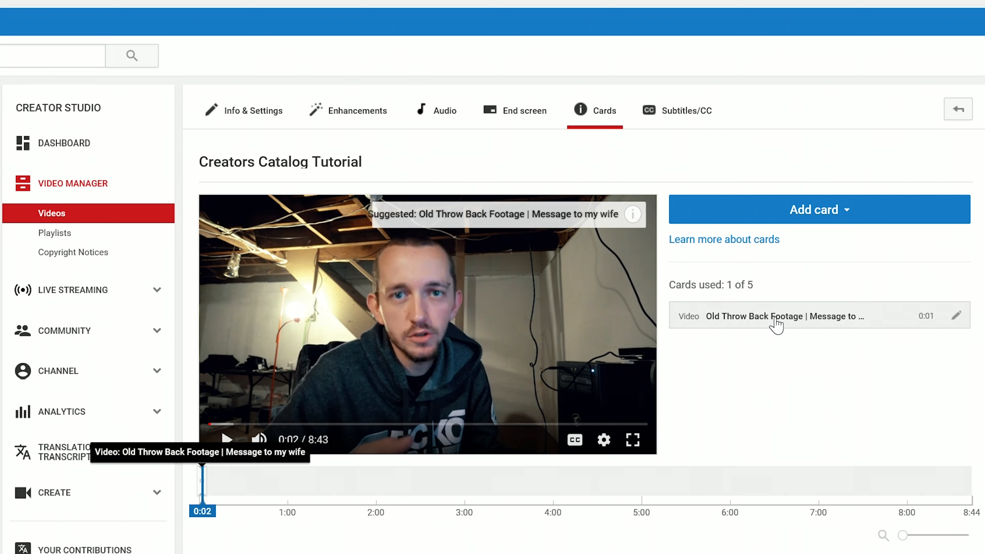
- List the card types that can be added: video or playlist, channel, poll, link
click(819, 209)
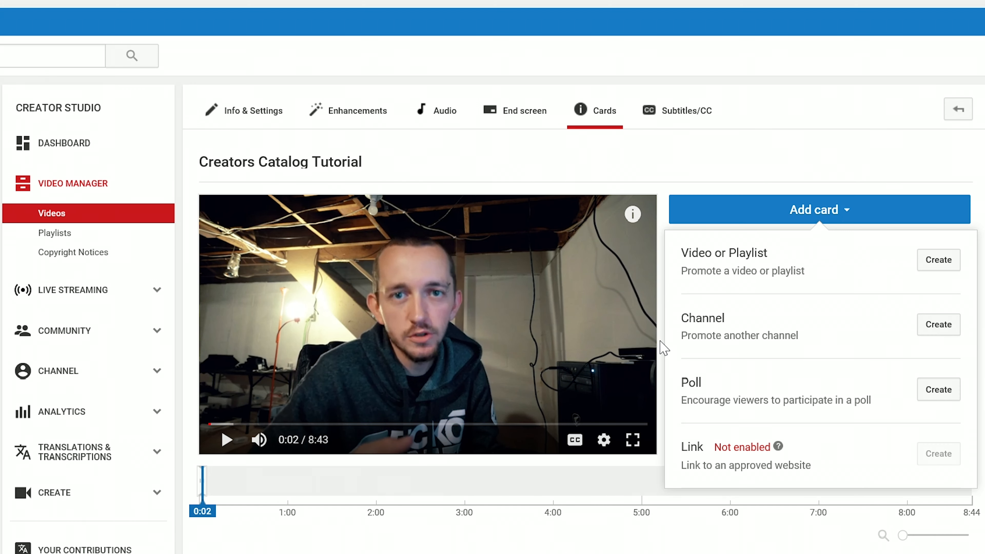
mouse_move(882, 280)
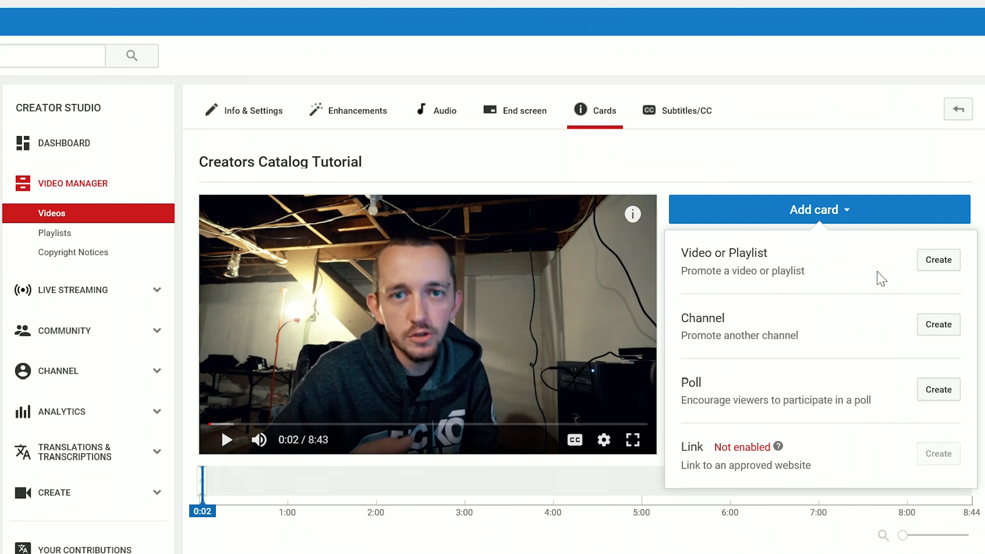
mouse_move(939, 260)
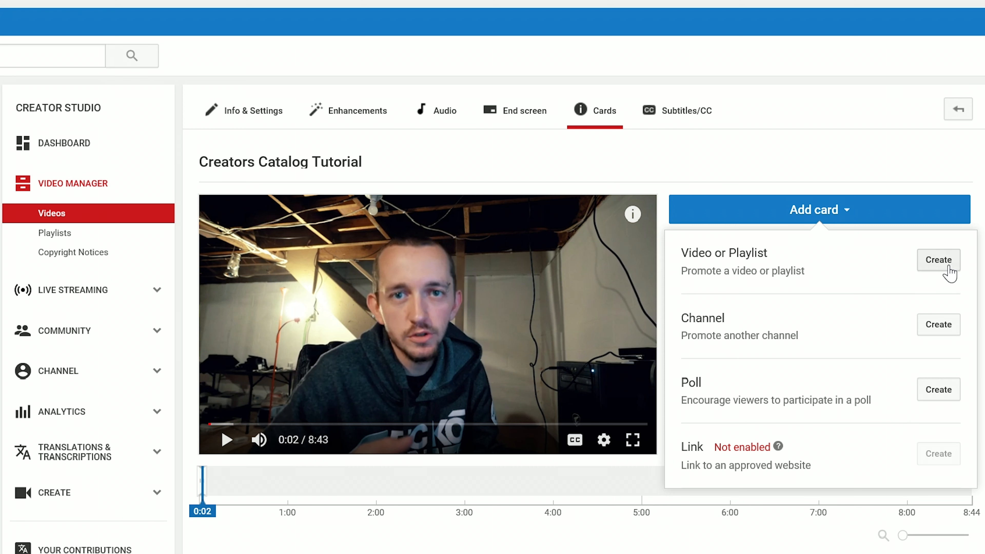
mouse_move(946, 272)
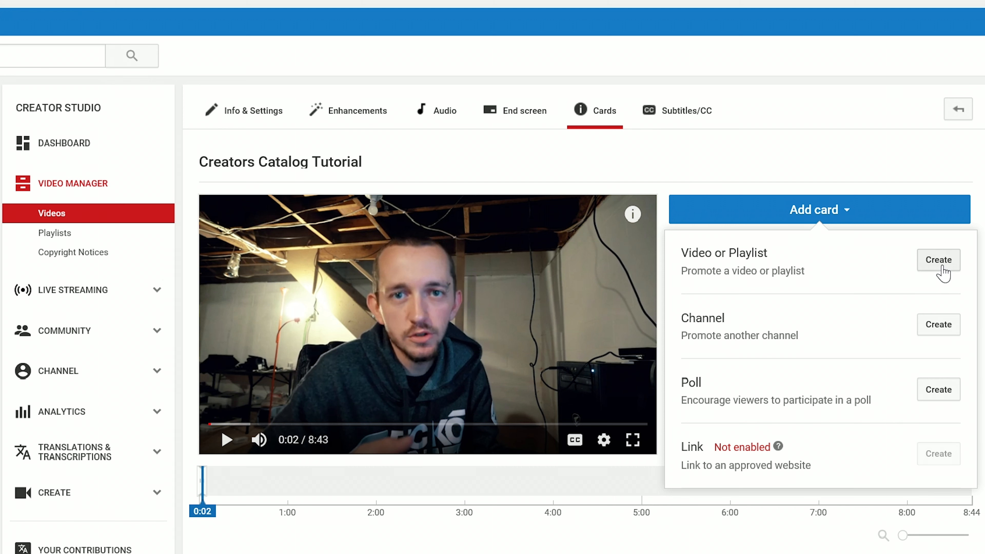
mouse_move(740, 397)
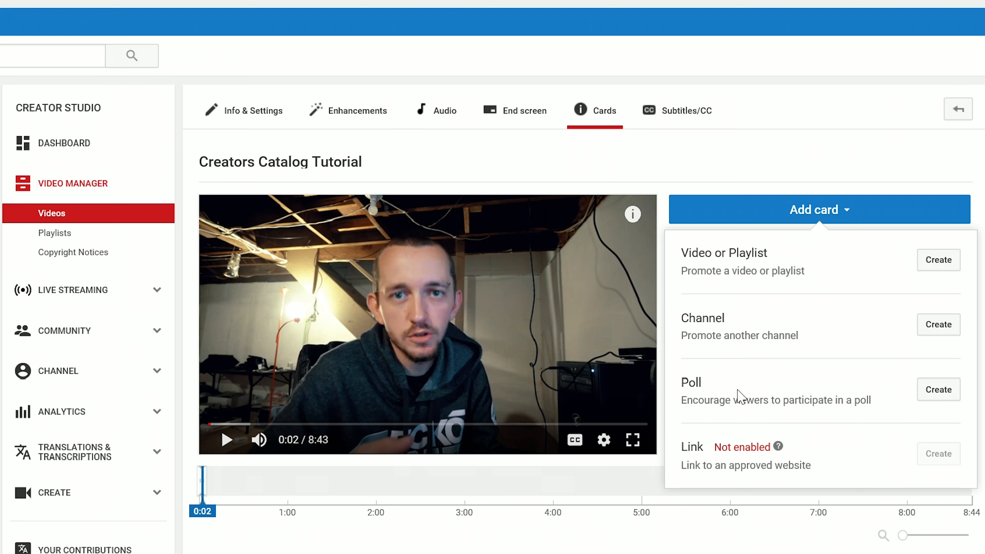
mouse_move(861, 275)
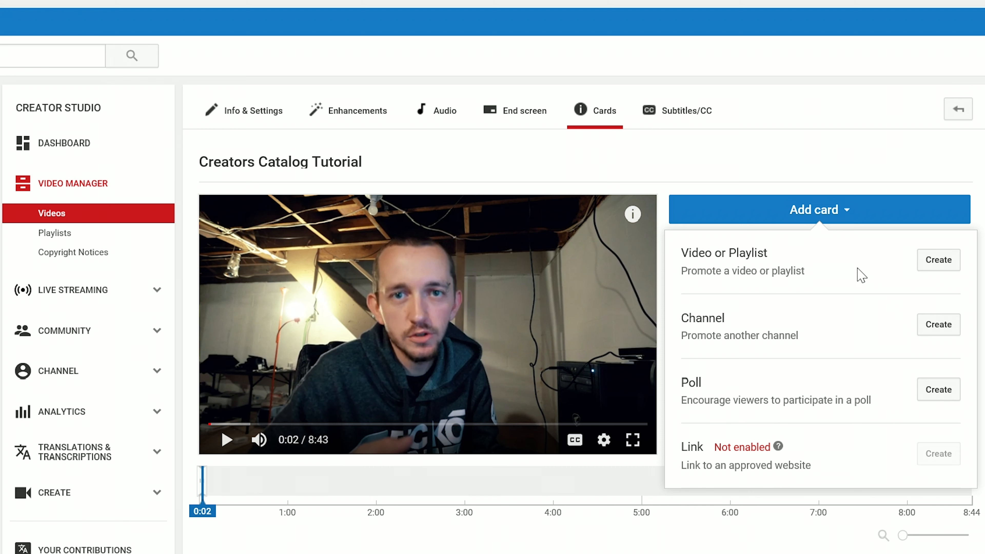
mouse_move(939, 389)
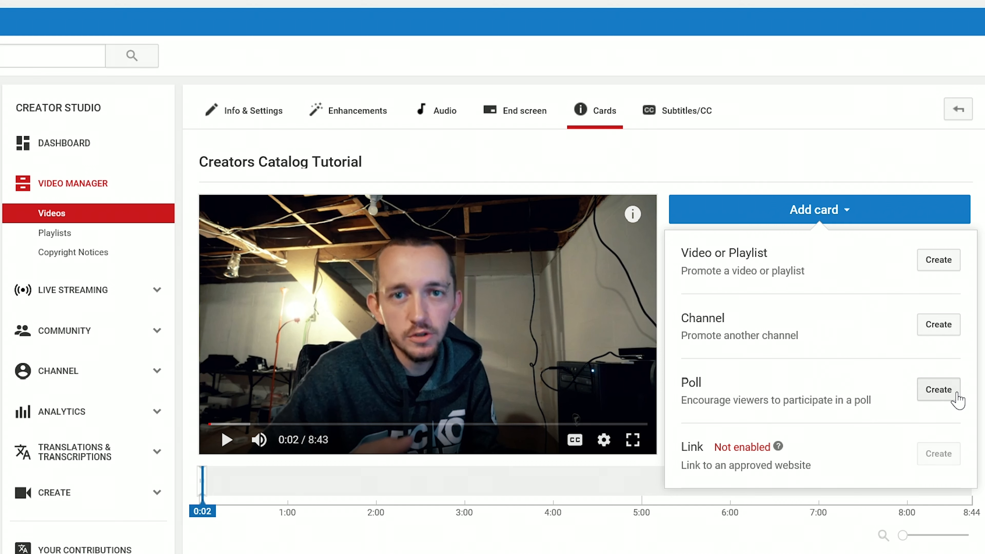
mouse_move(694, 245)
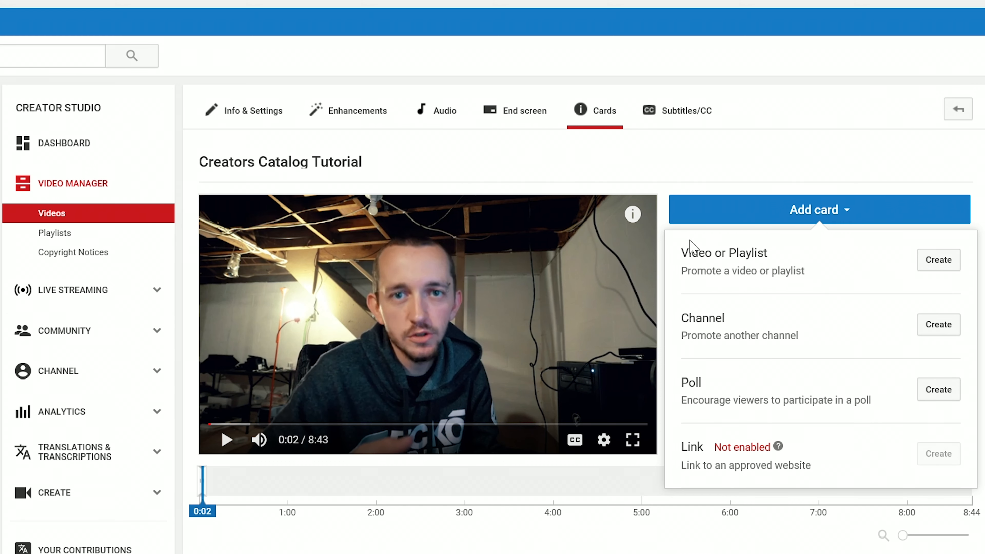
- Begin a poll card asking 'What do you guys think of my website'
click(938, 389)
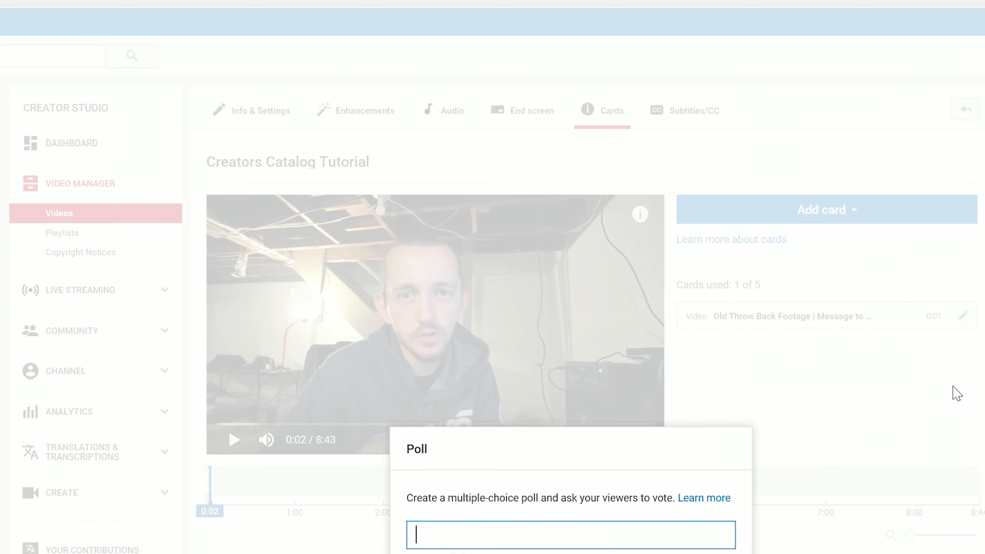
scroll(down, 3)
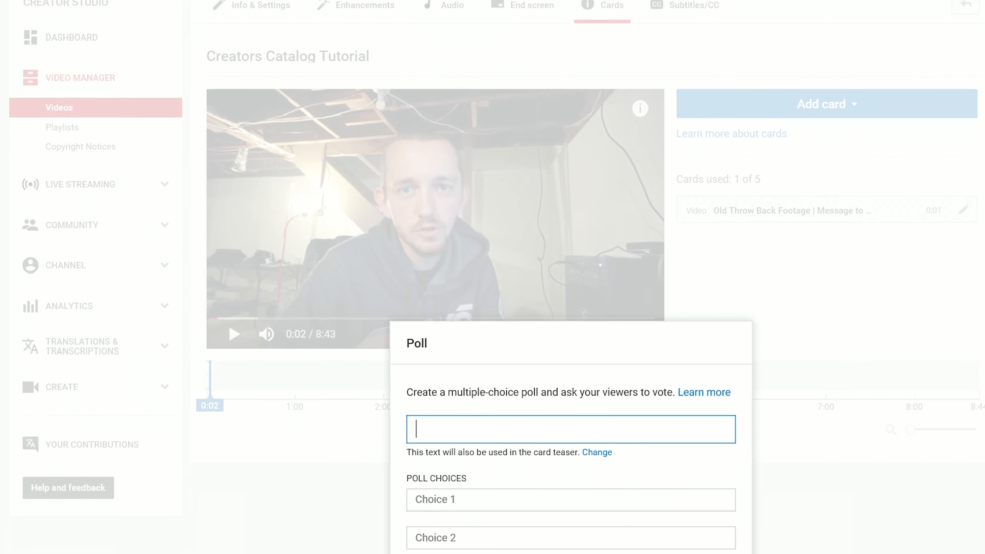
scroll(down, 3)
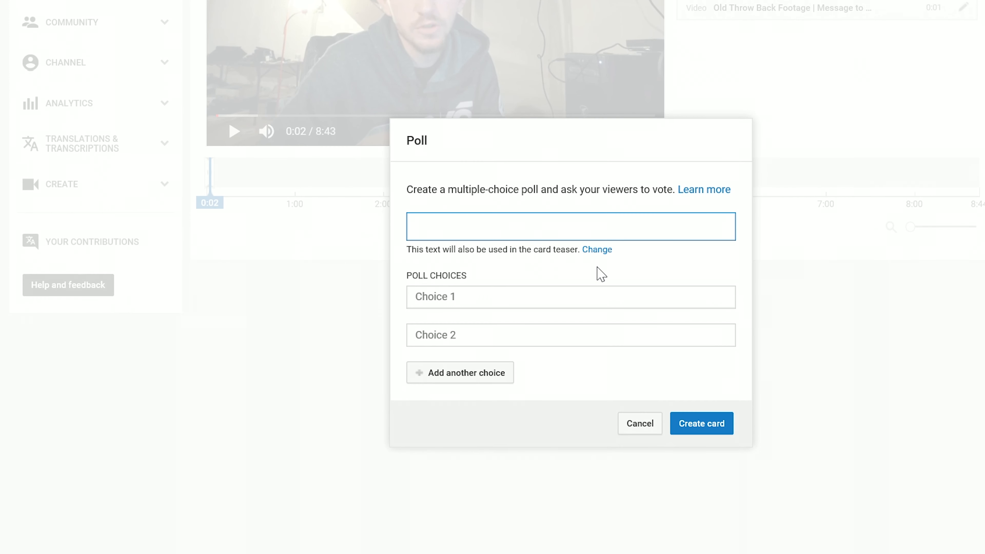
text(What do you gu)
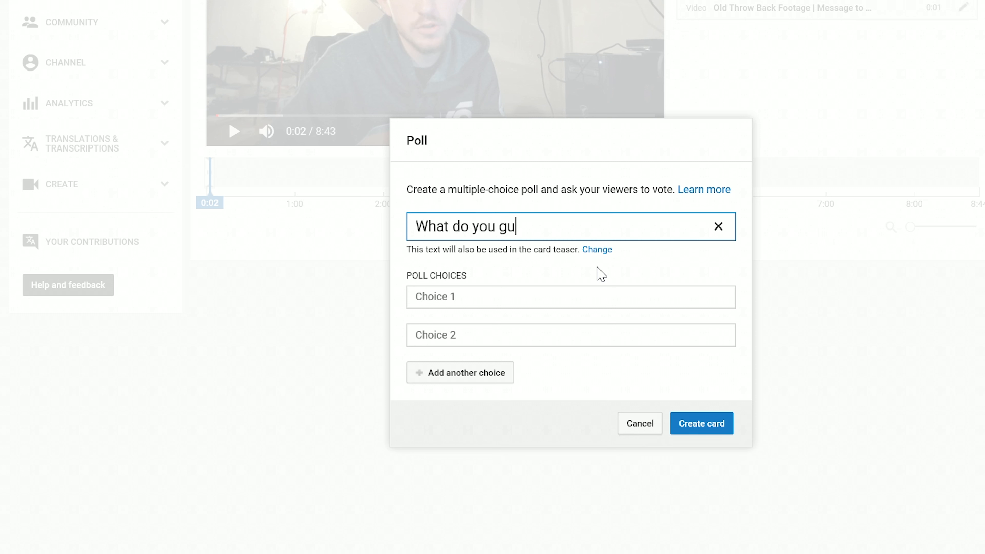
text(ys think)
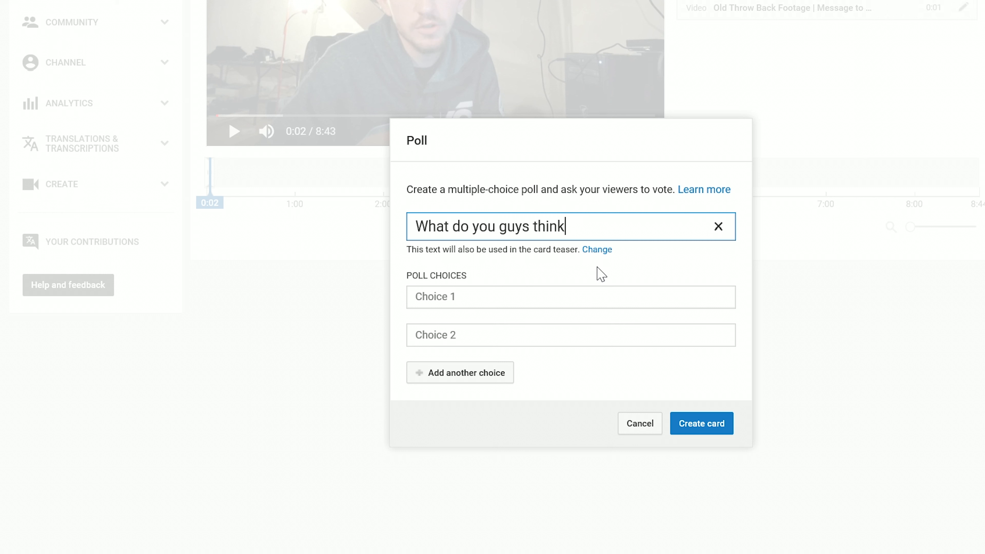
text(of my)
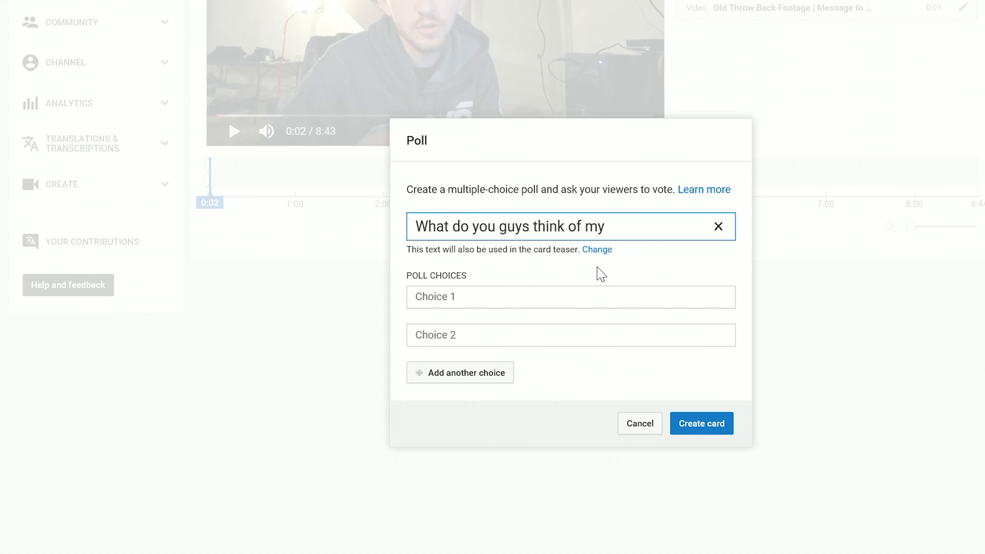
text(website)
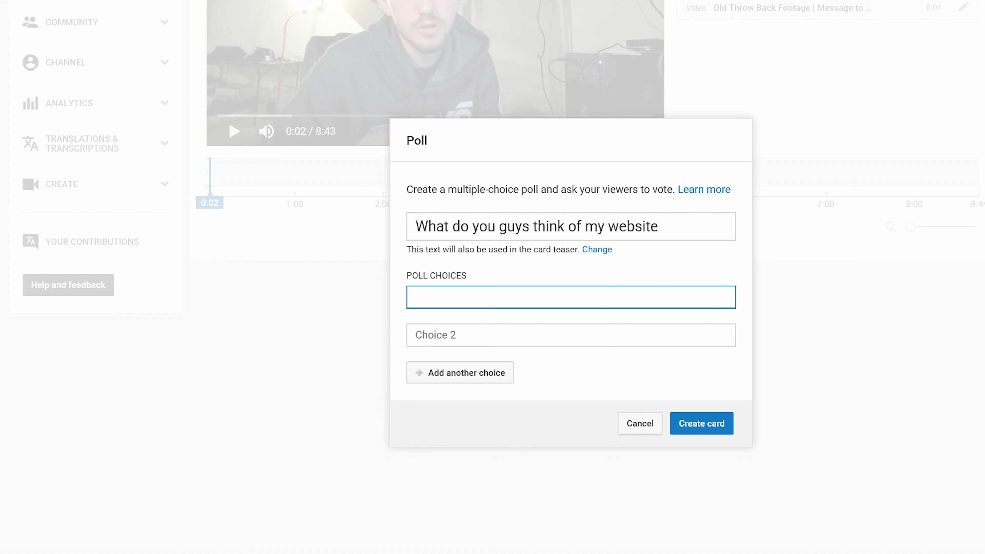
- Fill four choices: Amazing Idea, Horrible Idea, Could use some work, Im not really sure
text(Amazing)
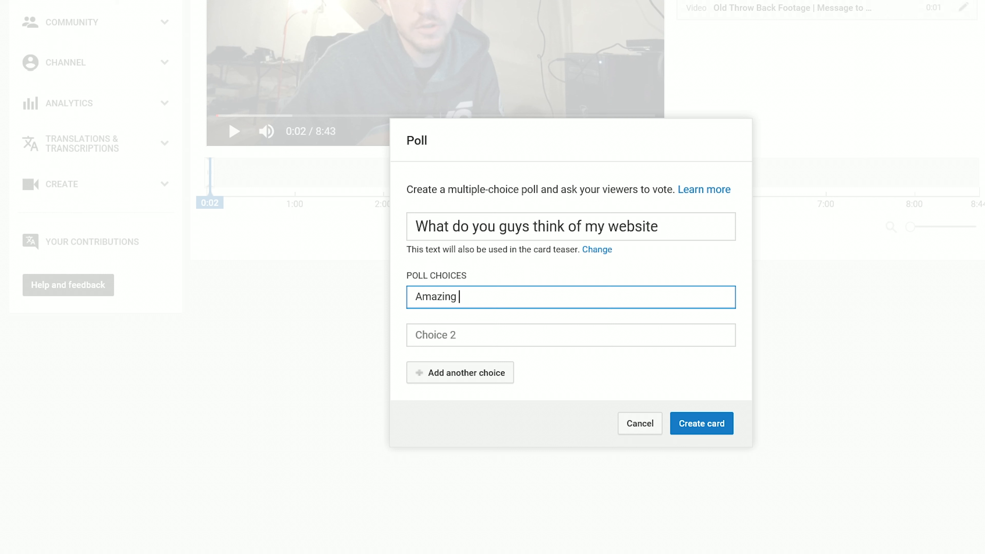
text(Idea)
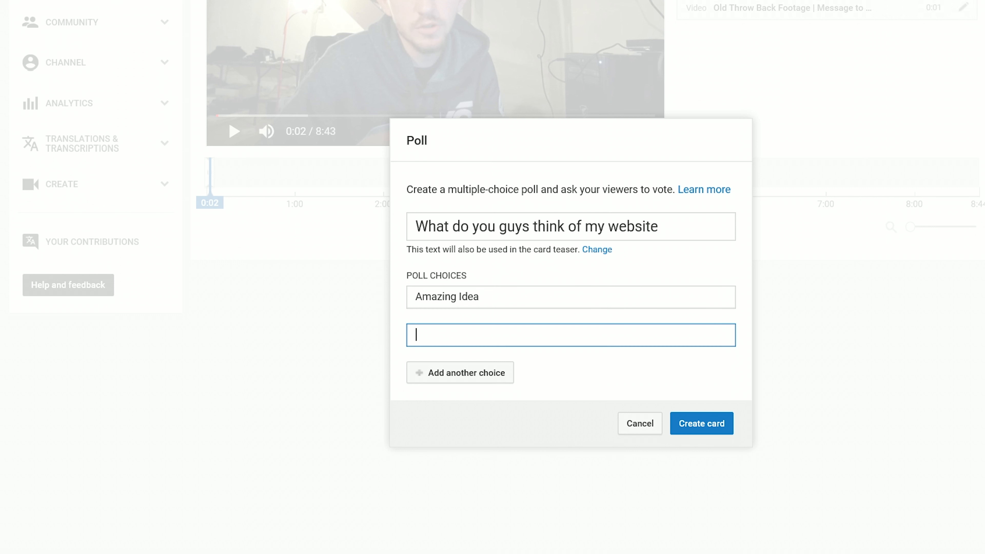
text(Horrible Idea)
text(It co)
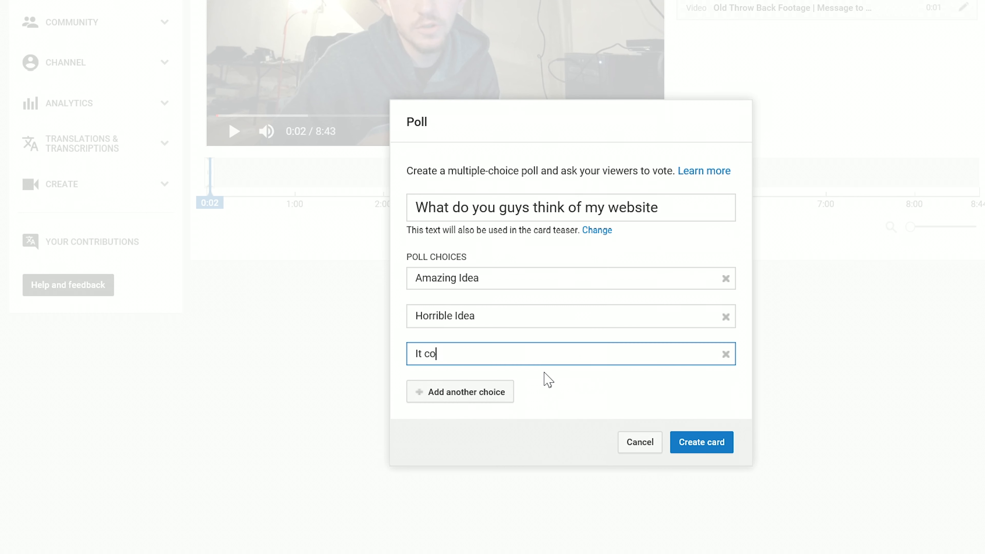
text(uld use some work)
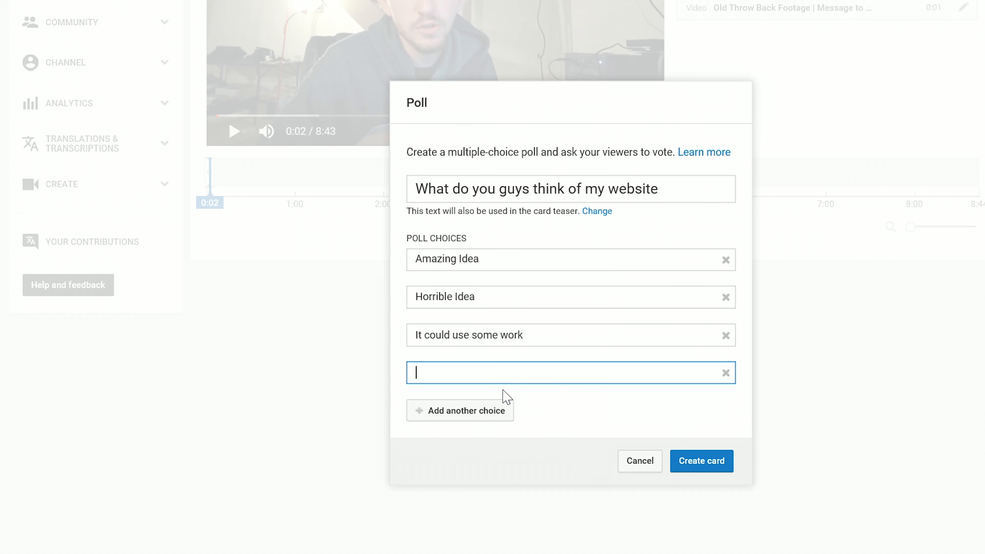
text(Im no)
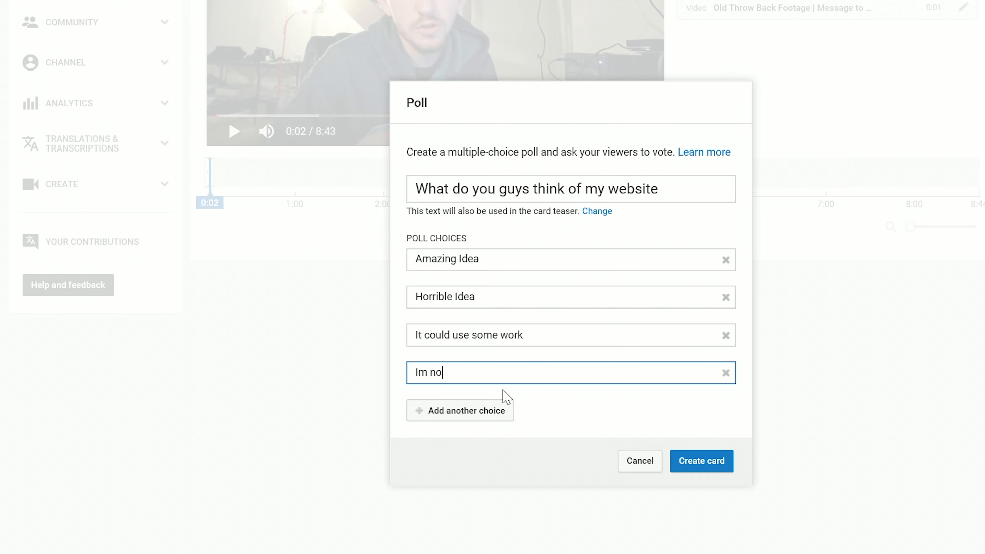
text(t really sure)
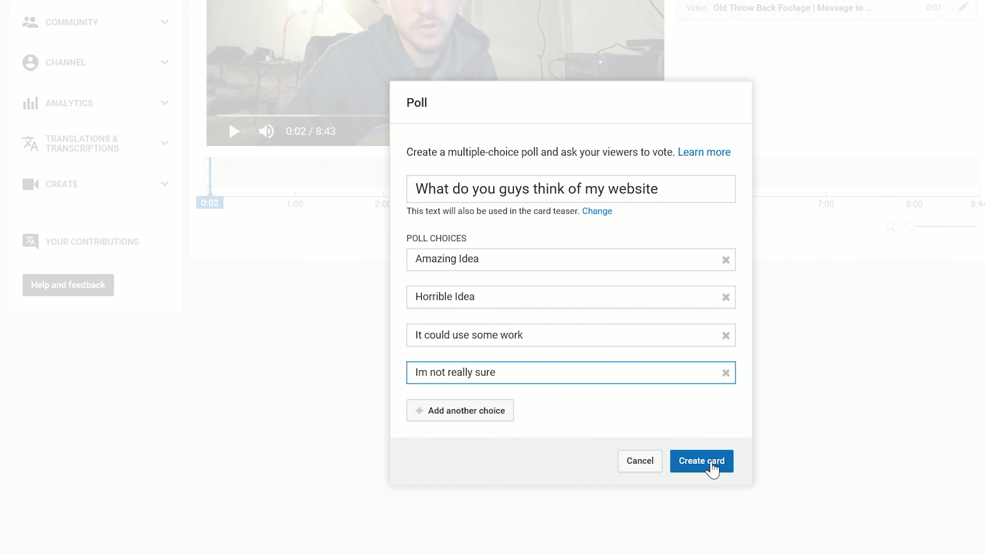
- Save the four-choice poll card, preview it in the player, and reopen the card-type list
click(701, 461)
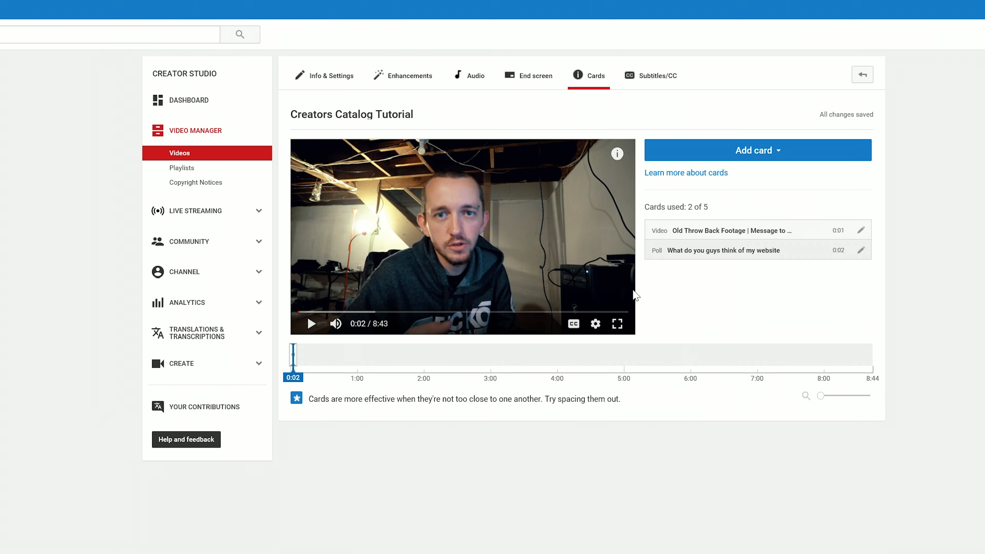
mouse_move(626, 189)
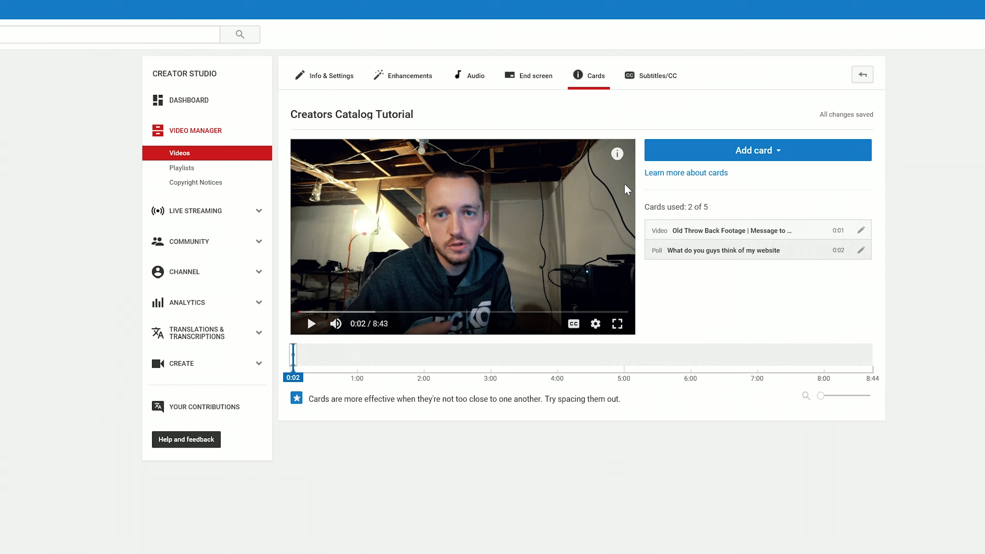
mouse_move(617, 154)
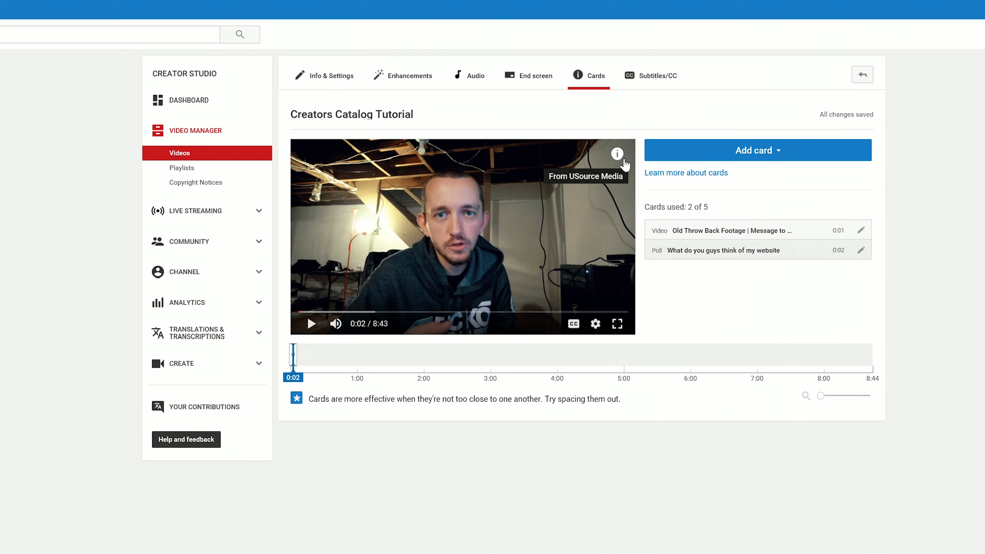
click(618, 154)
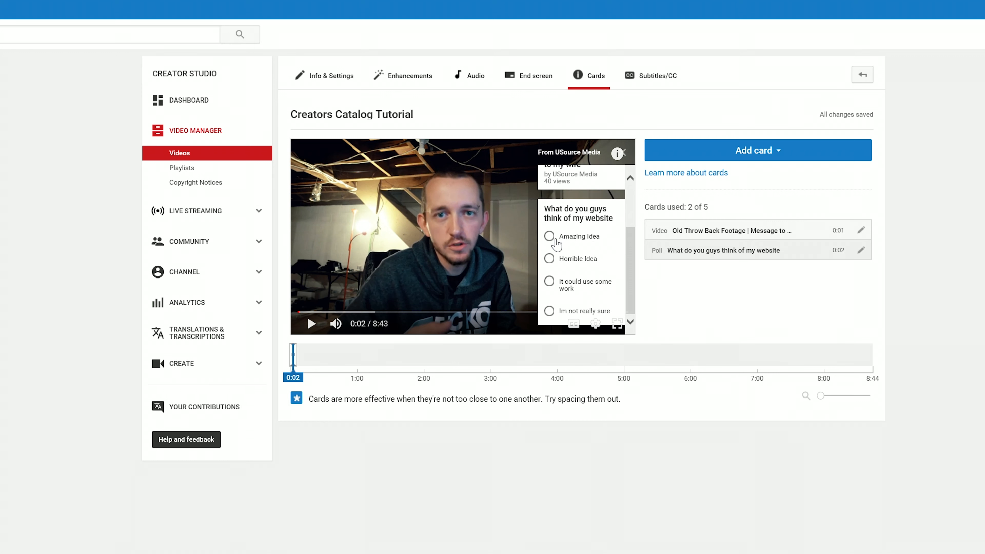
mouse_move(555, 306)
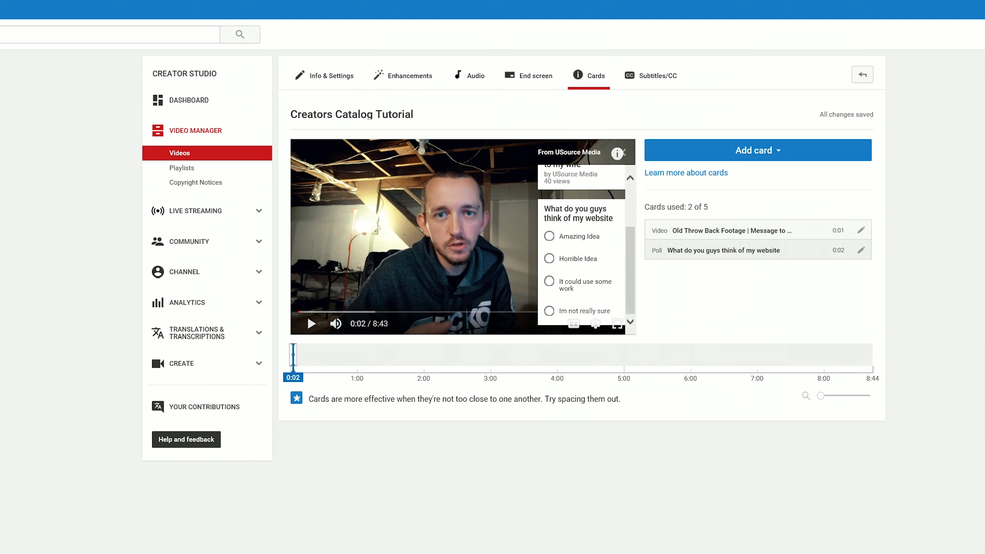
mouse_move(590, 135)
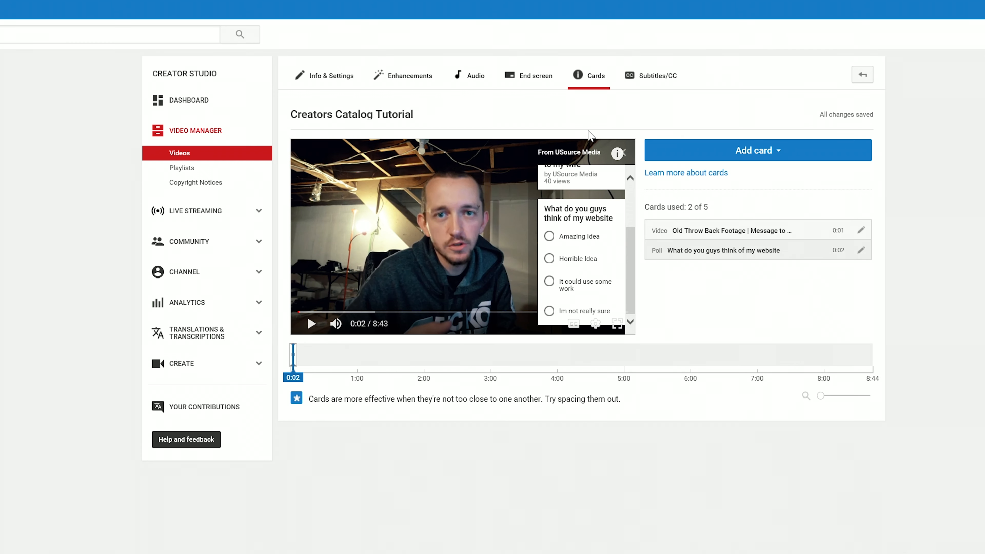
click(758, 151)
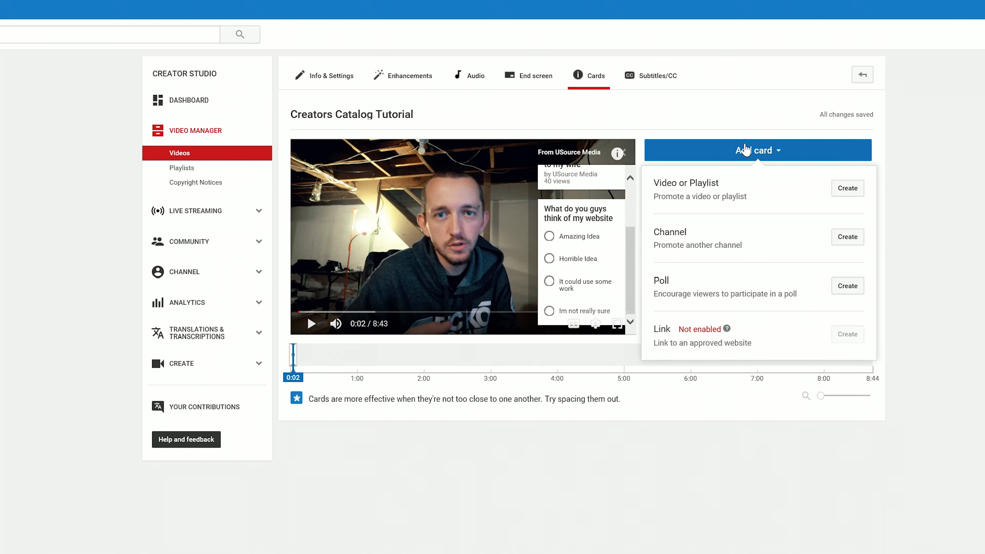
mouse_move(593, 129)
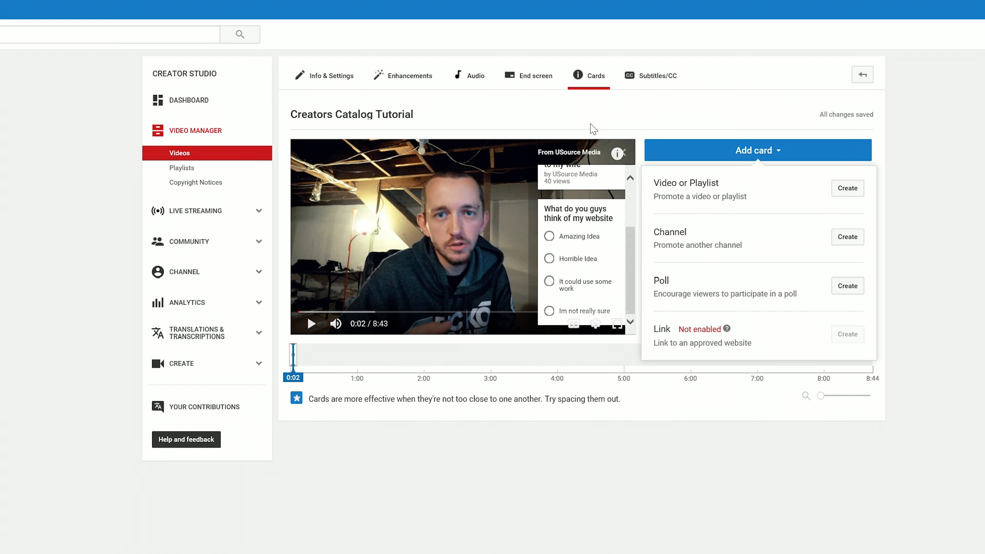
mouse_move(618, 154)
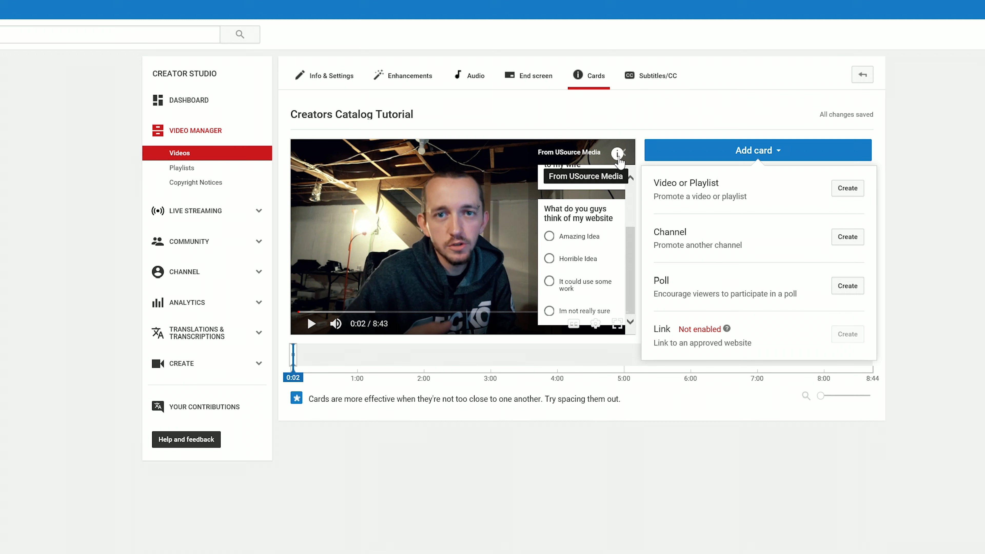
mouse_move(535, 75)
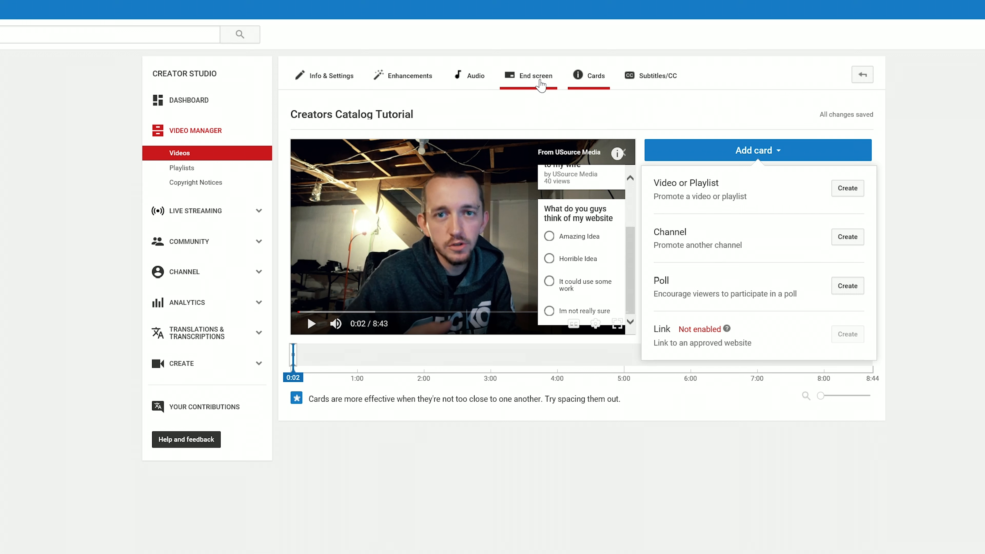
- Dismiss the card-type list and switch to the video's End screen editor
click(758, 150)
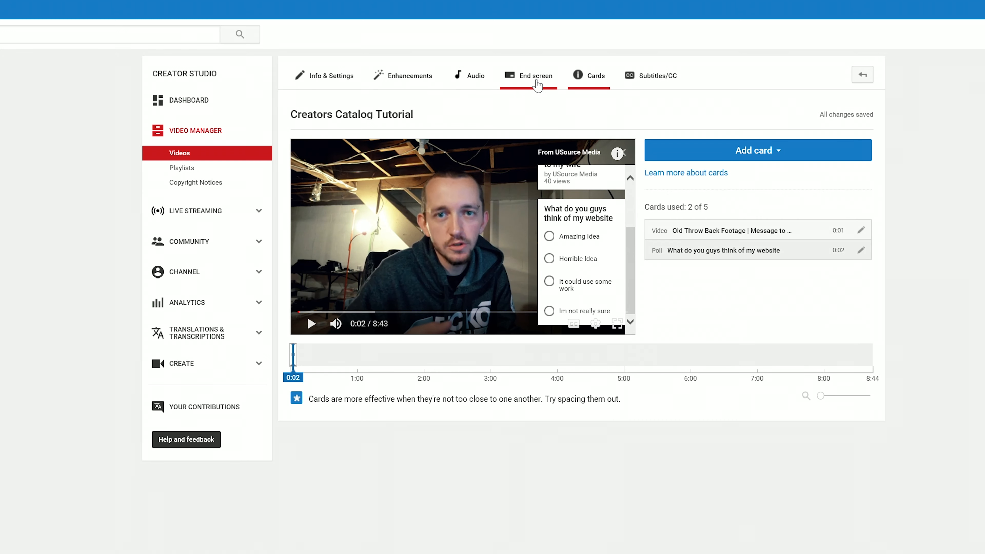
click(535, 75)
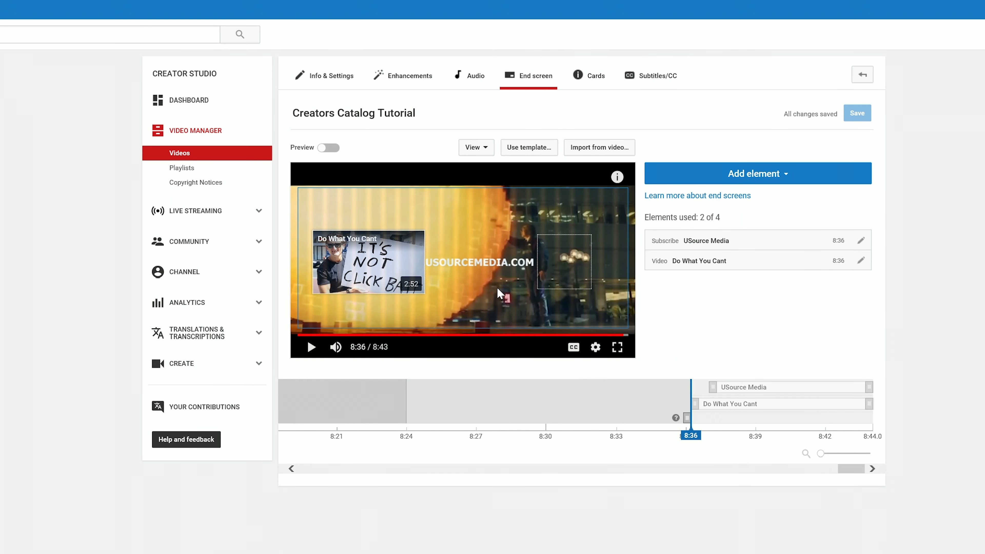
mouse_move(438, 300)
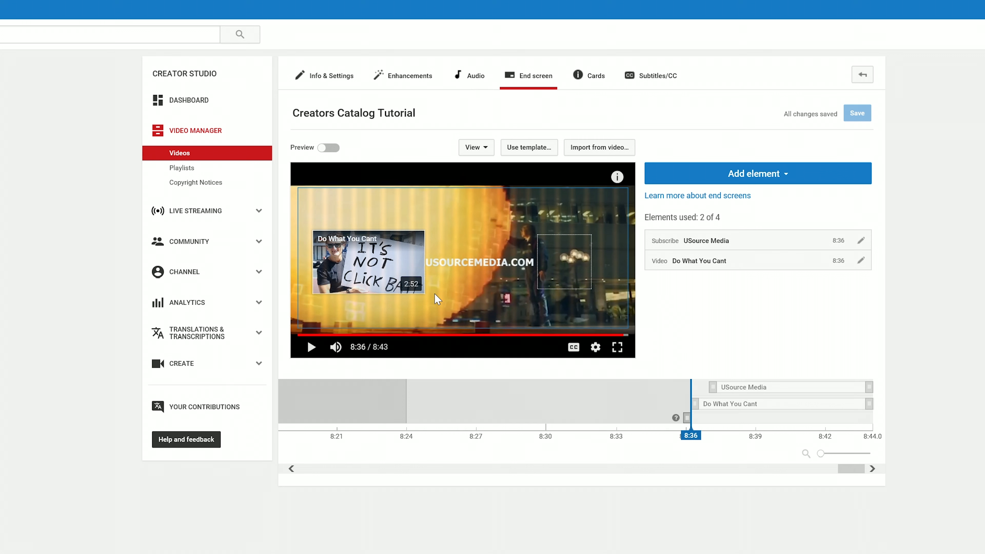
mouse_move(554, 275)
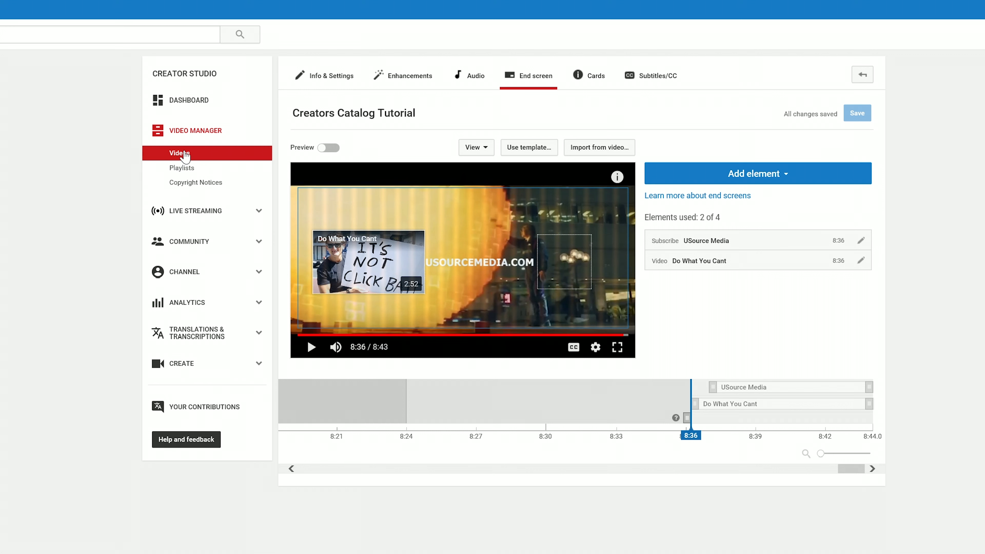
mouse_move(348, 193)
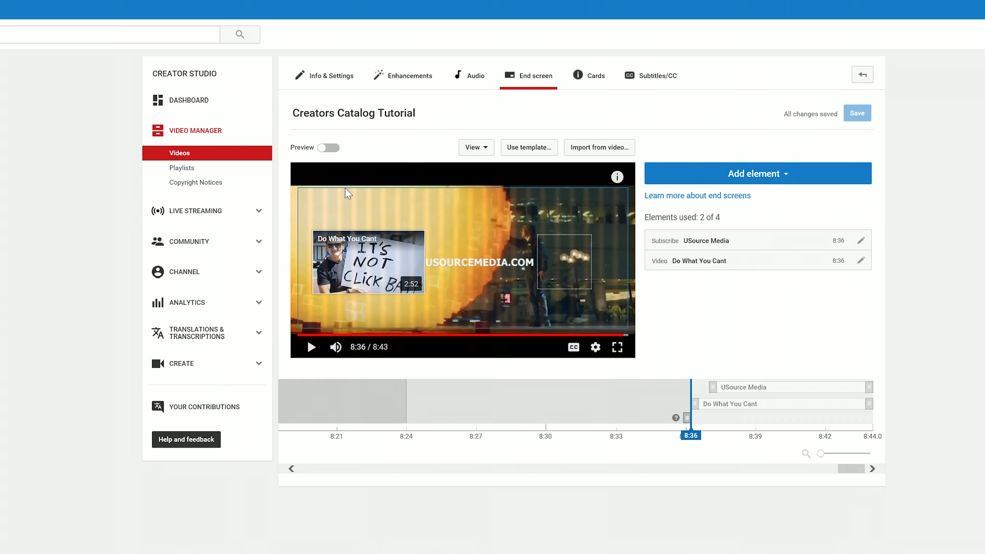
mouse_move(540, 88)
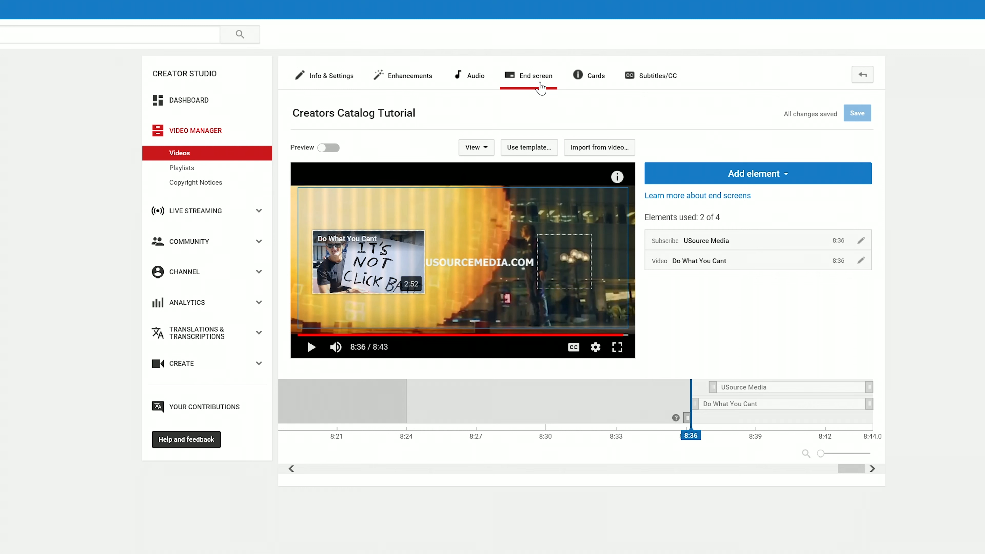
mouse_move(379, 263)
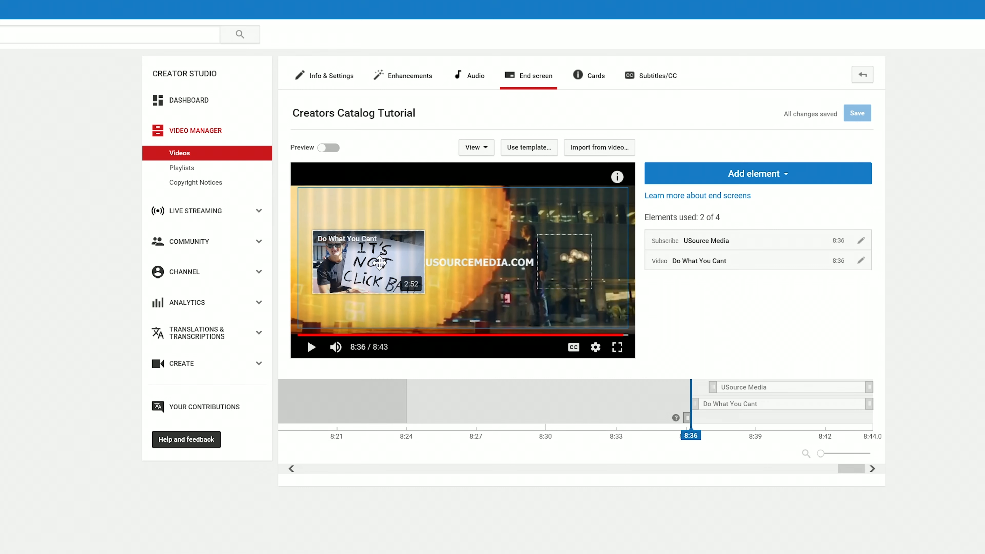
click(528, 147)
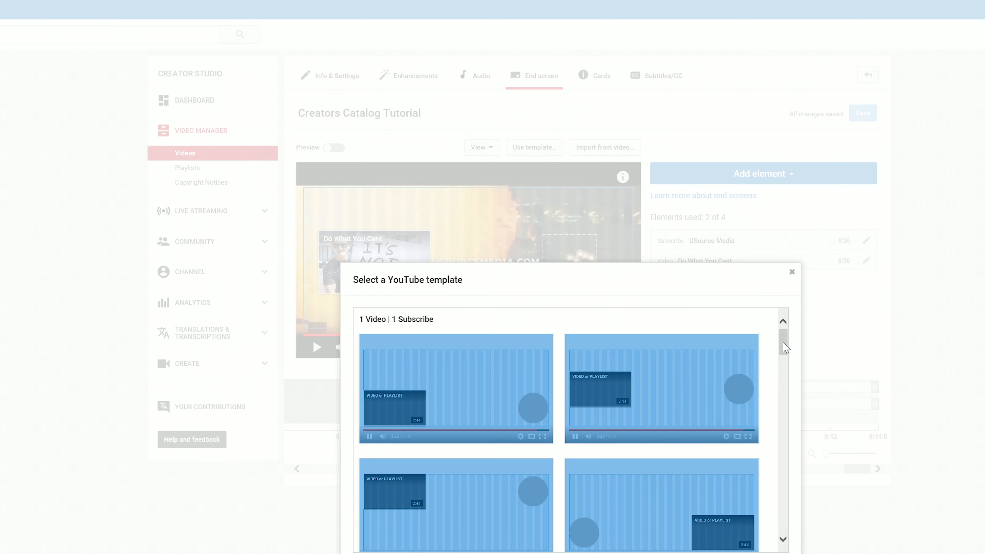
scroll(down, 3)
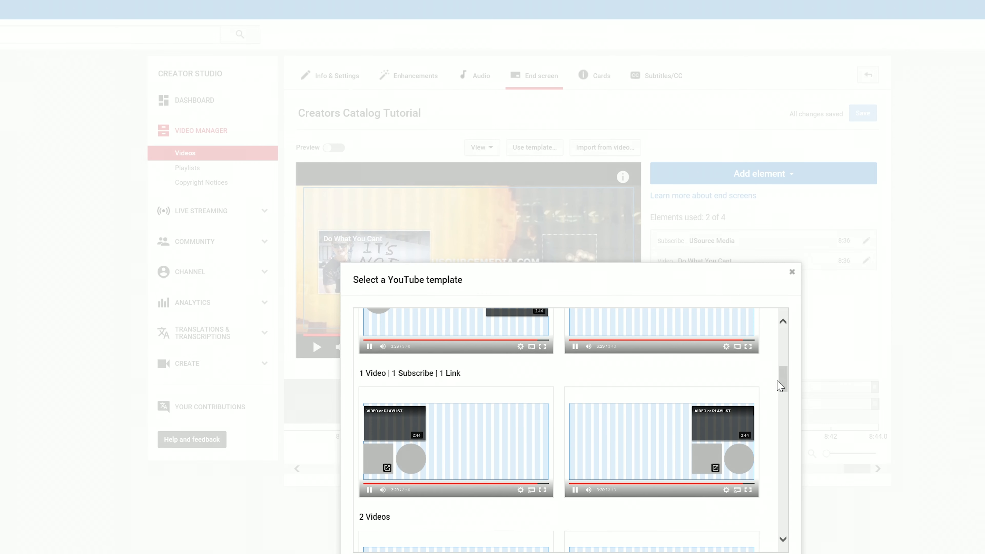
mouse_move(793, 386)
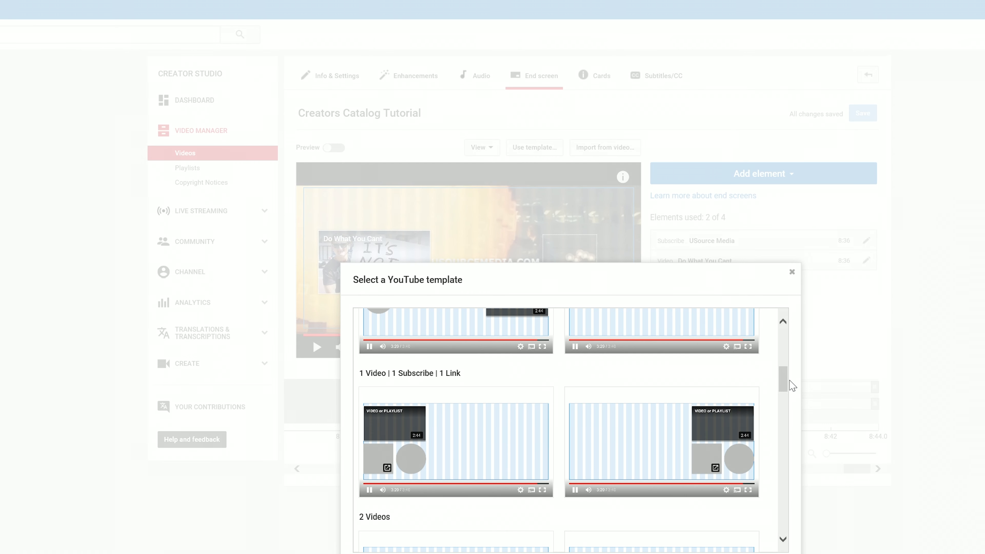
scroll(down, 3)
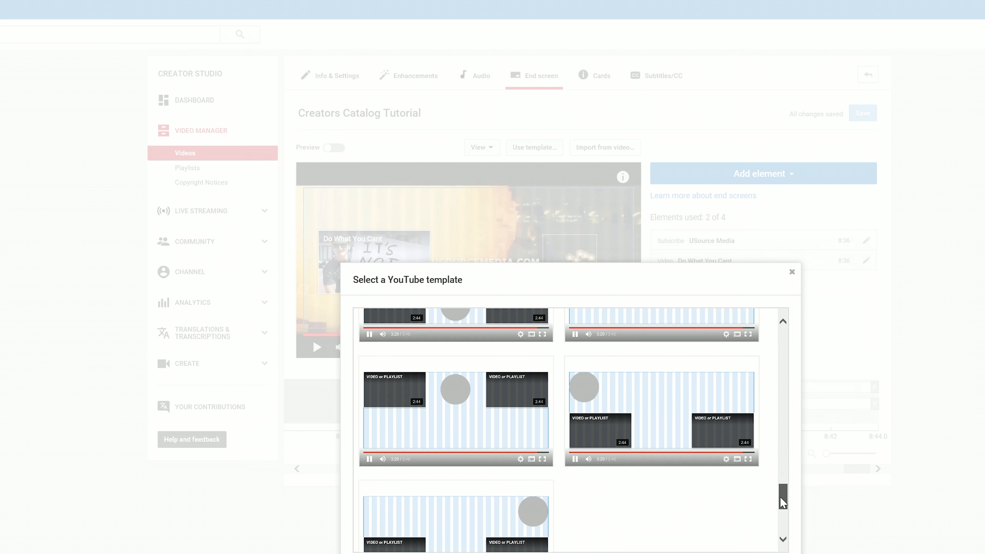
scroll(down, 3)
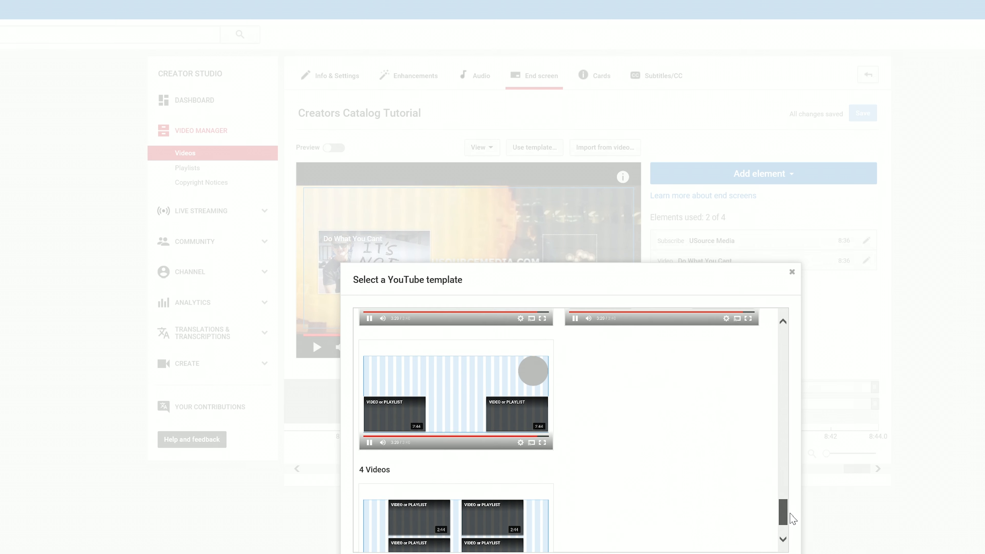
scroll(down, 3)
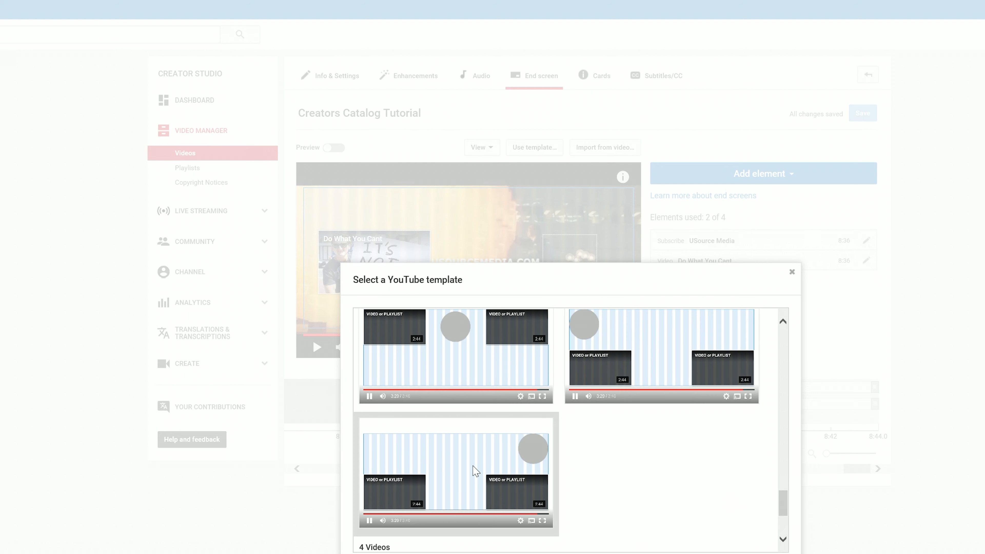
scroll(down, 3)
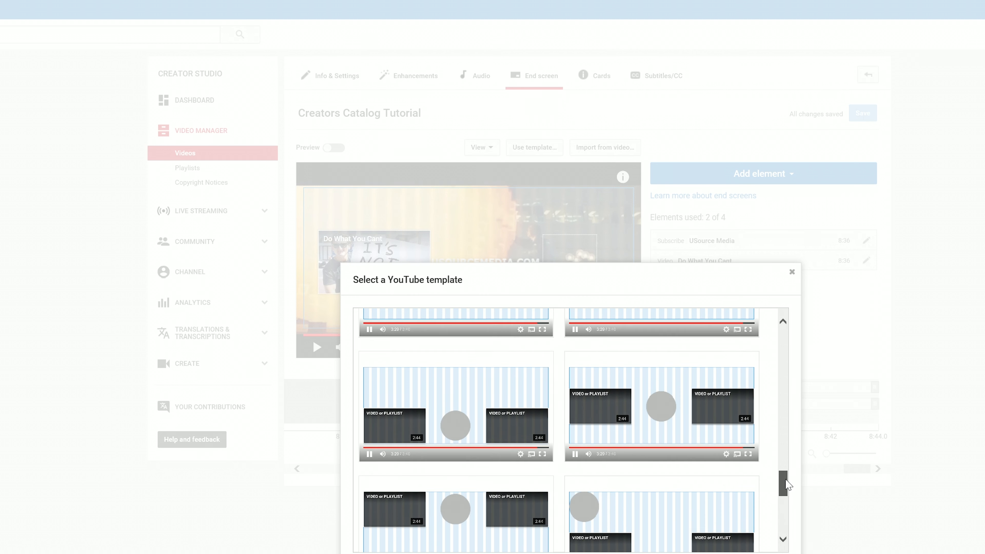
scroll(down, 3)
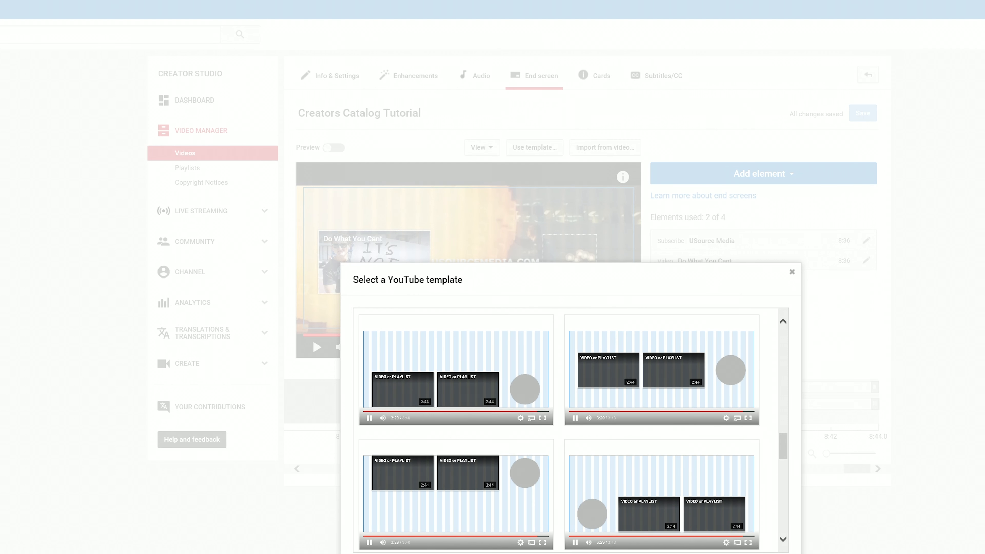
click(791, 271)
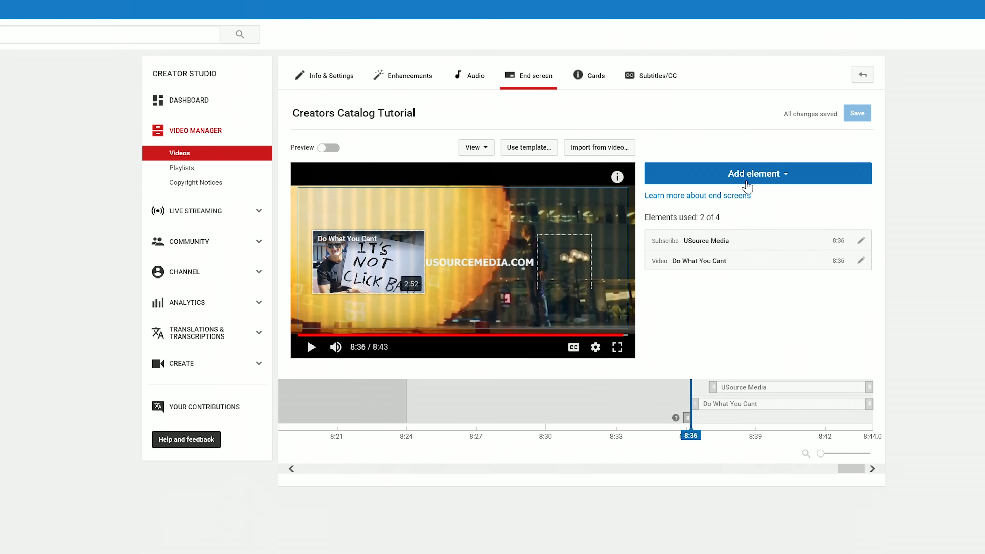
mouse_move(465, 132)
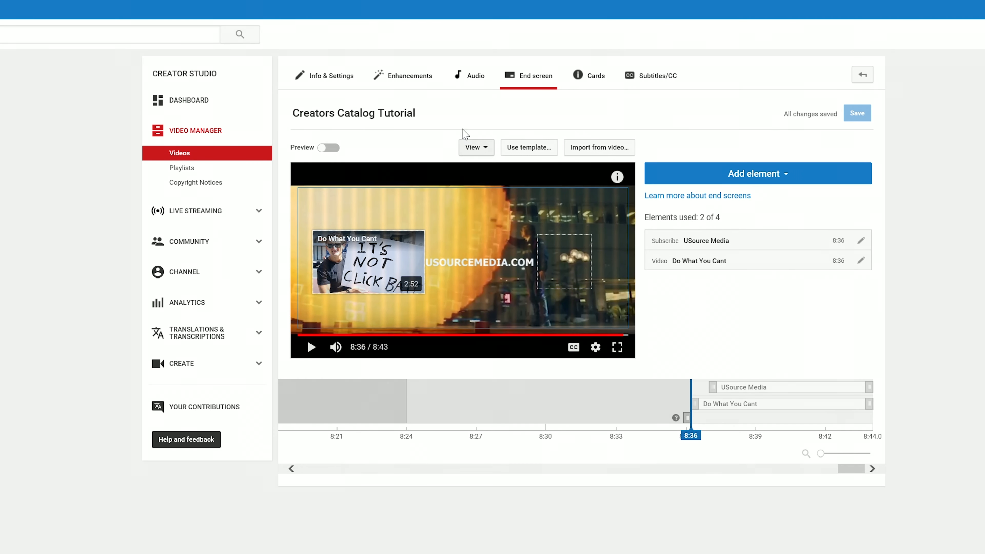